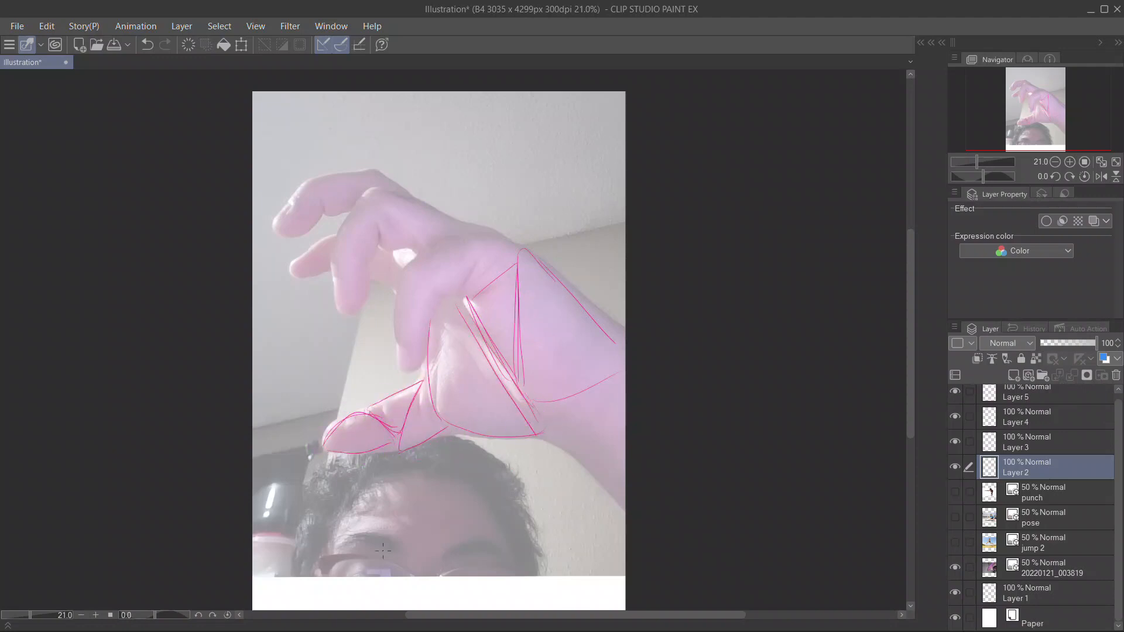
Outline the hand's fingers, palm and wrist with angular magenta triangles on Layer 2
drag(434, 254, 516, 251)
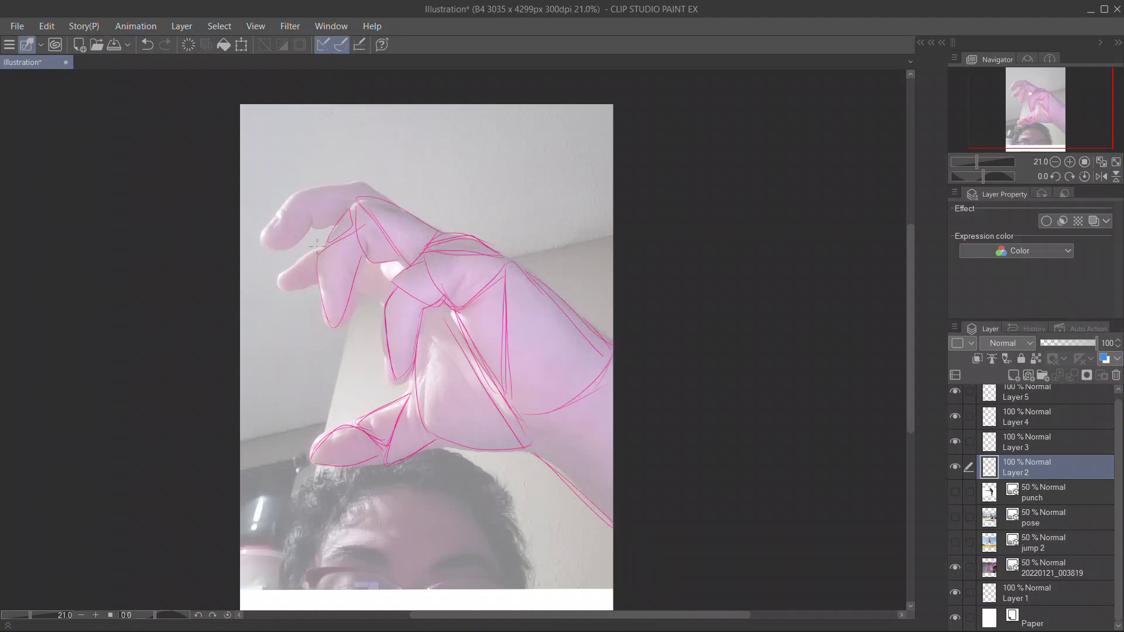
click(286, 198)
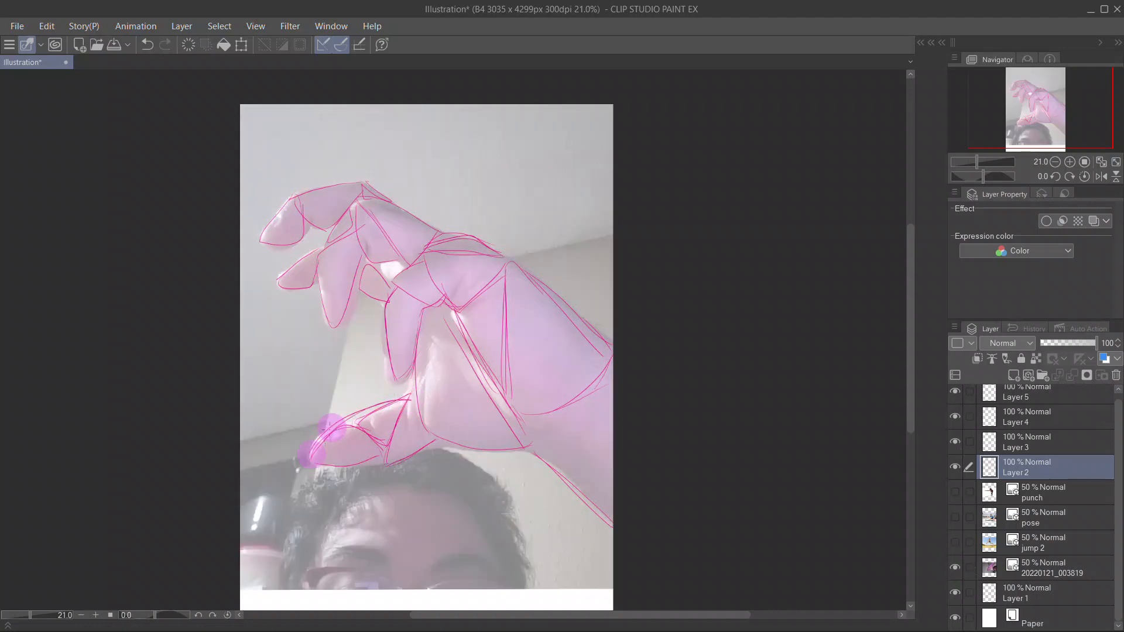
click(165, 44)
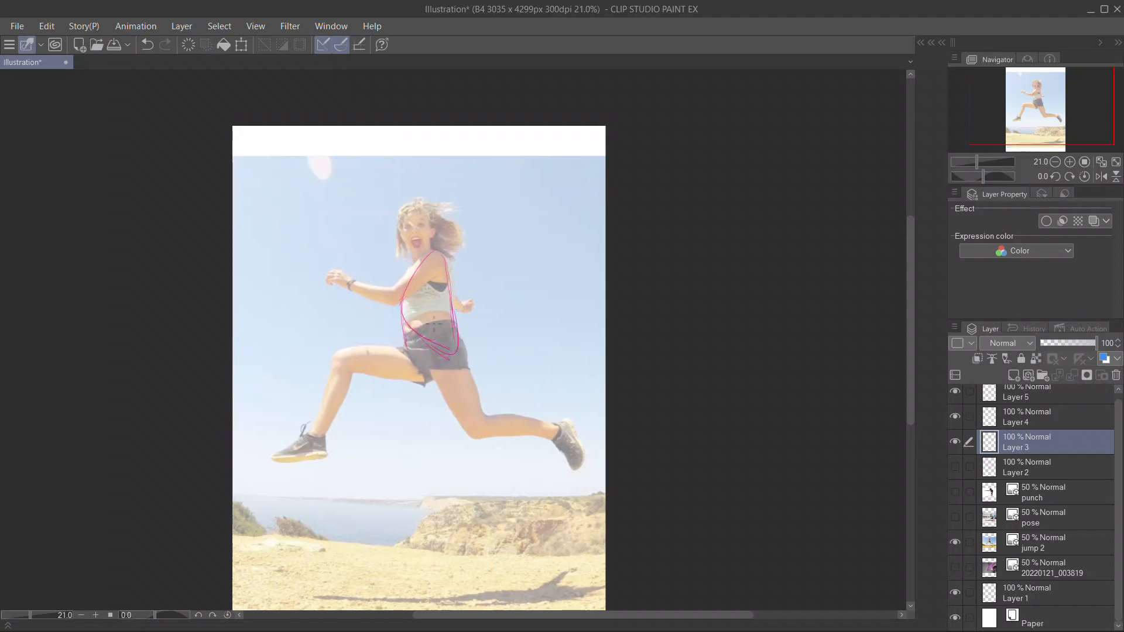
Sketch the jumping woman's torso as a magenta shape on Layer 3
drag(429, 330, 445, 366)
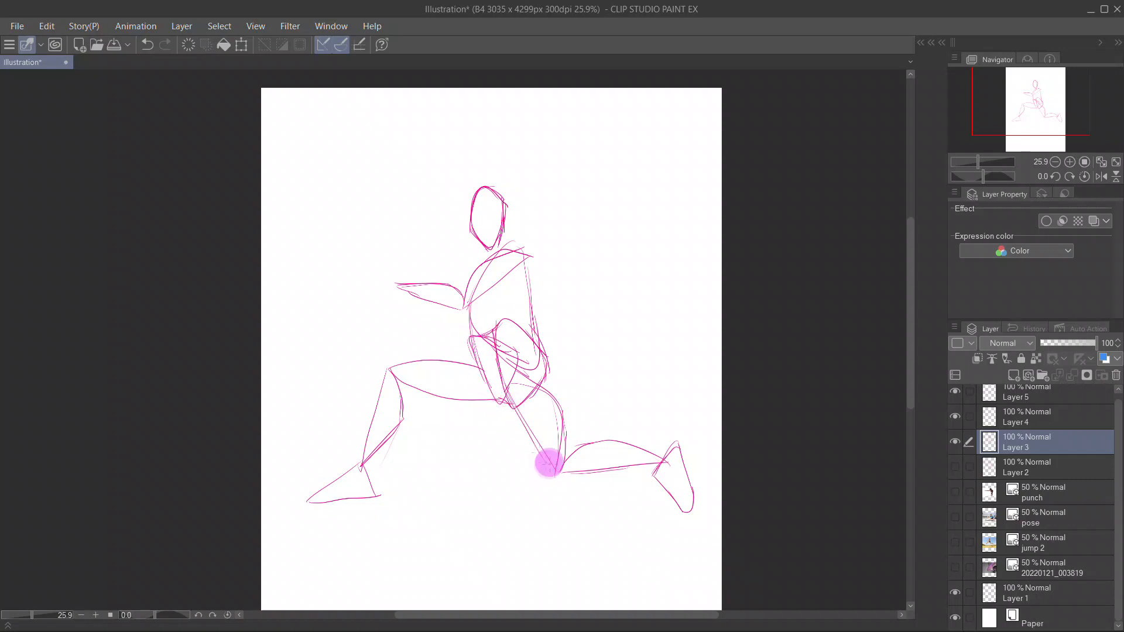
Add overlapping magenta strokes to the jumping figure's legs and hips
drag(548, 463, 658, 436)
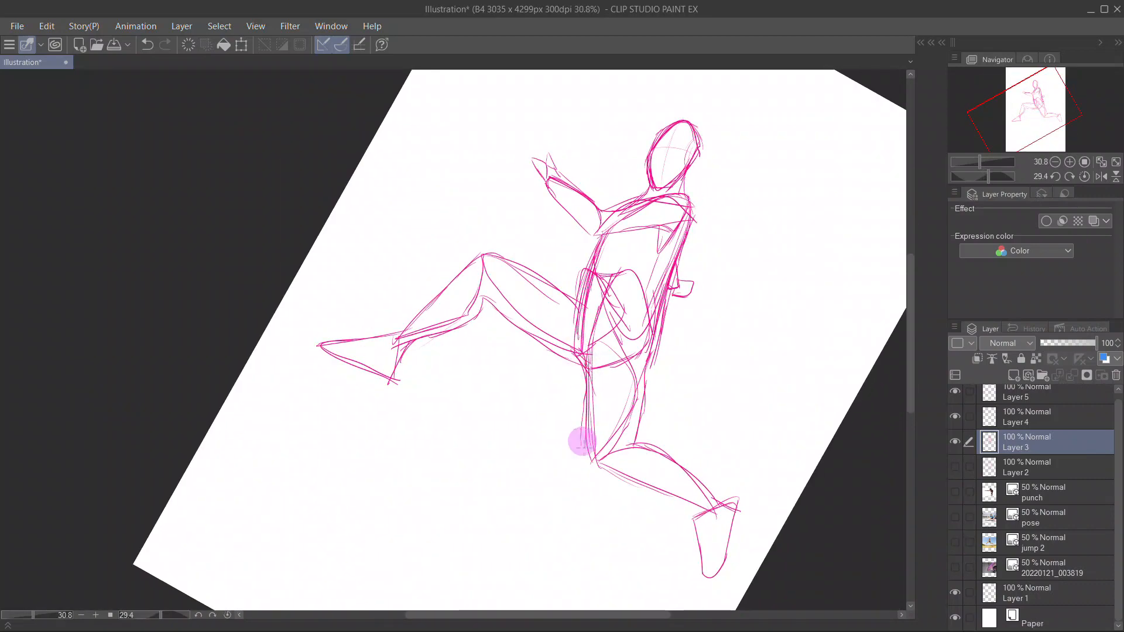
drag(581, 442, 730, 502)
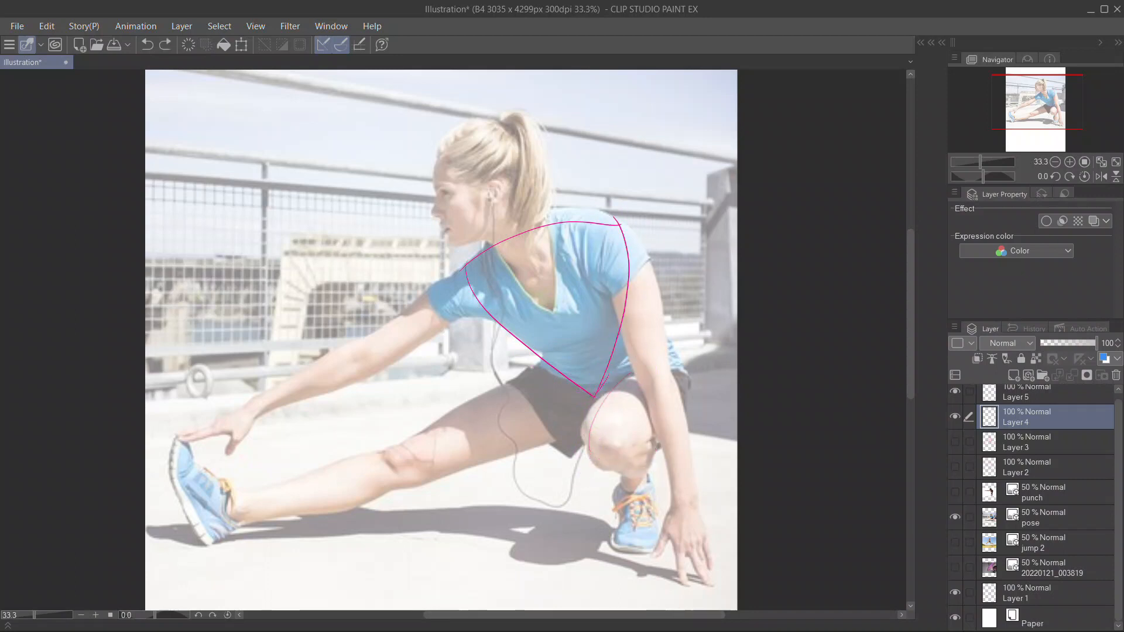
Draw magenta shapes over the bent knee and the rest of the stretching pose on Layer 4
drag(618, 366, 645, 480)
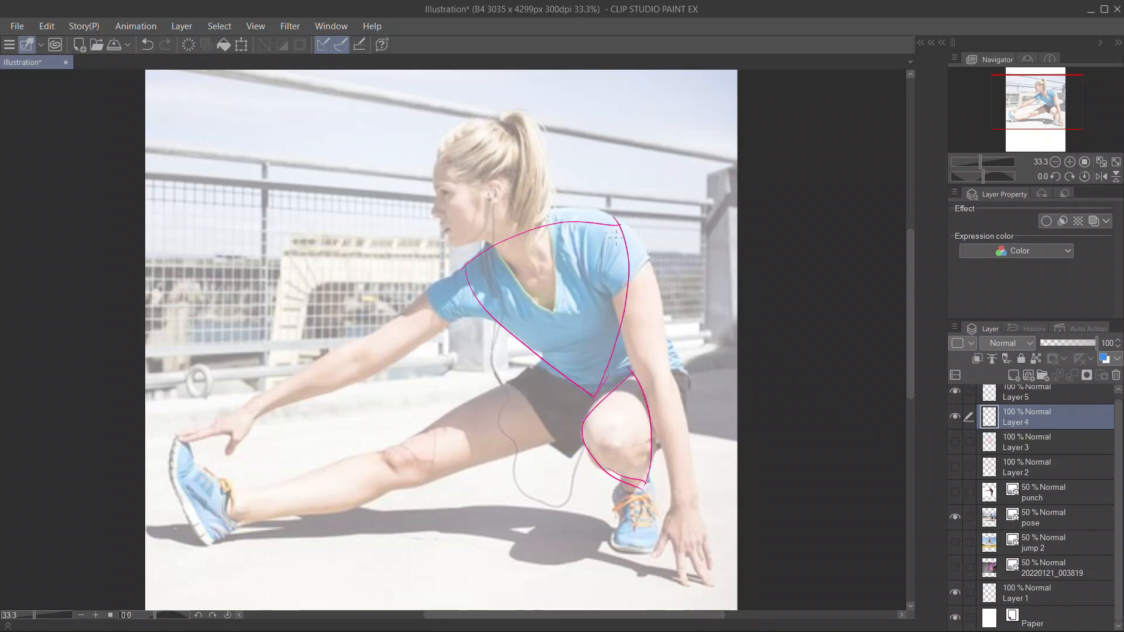
drag(624, 223, 692, 520)
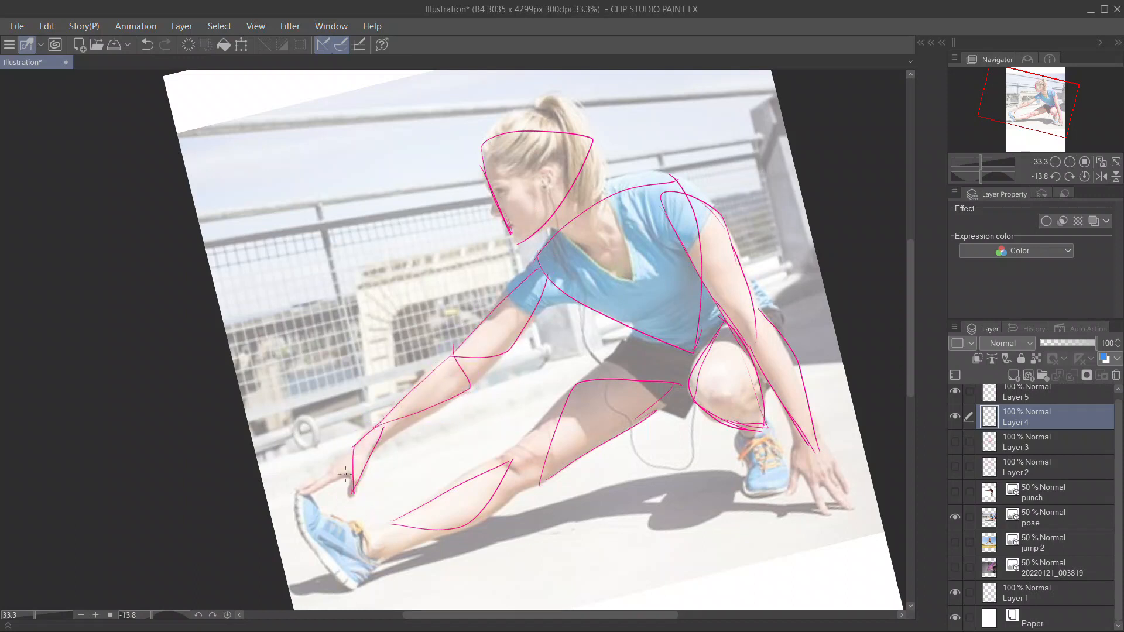
click(307, 497)
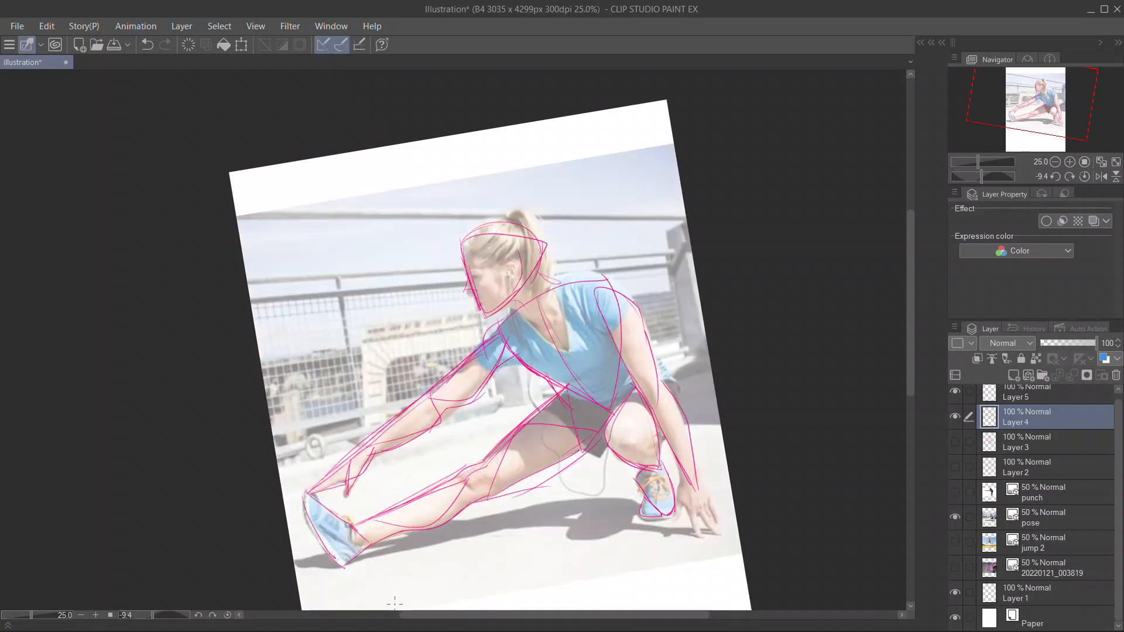
Start a magenta shape over the boxer's bent rear arm on Layer 5
click(699, 512)
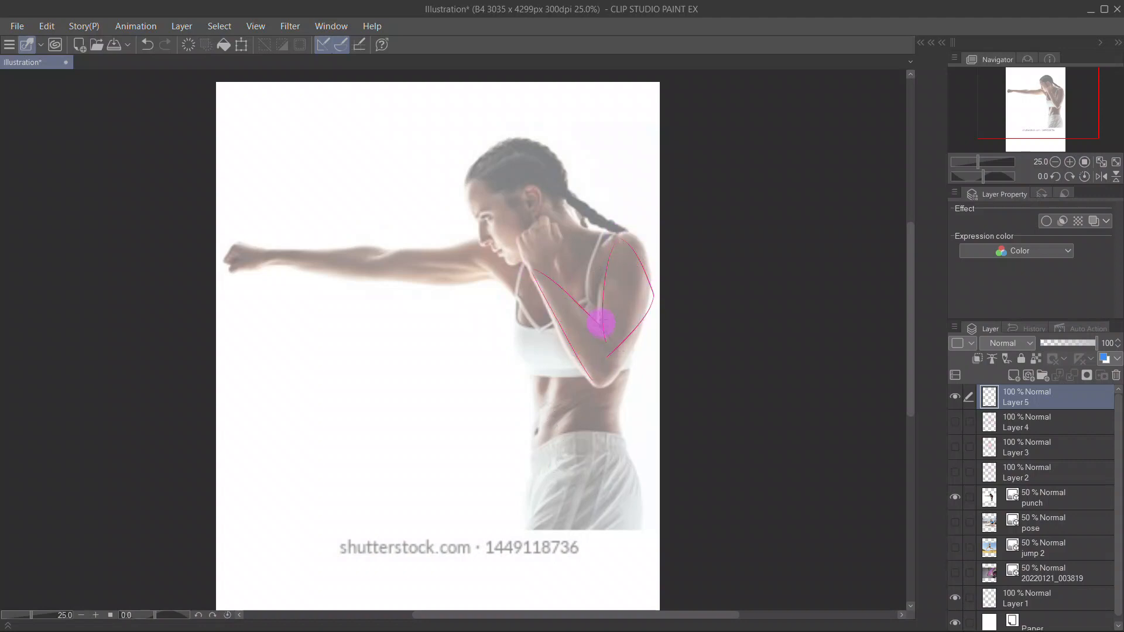
Outline the boxer's shoulder, arm, torso, hips and head in magenta triangle shapes
drag(602, 323, 618, 232)
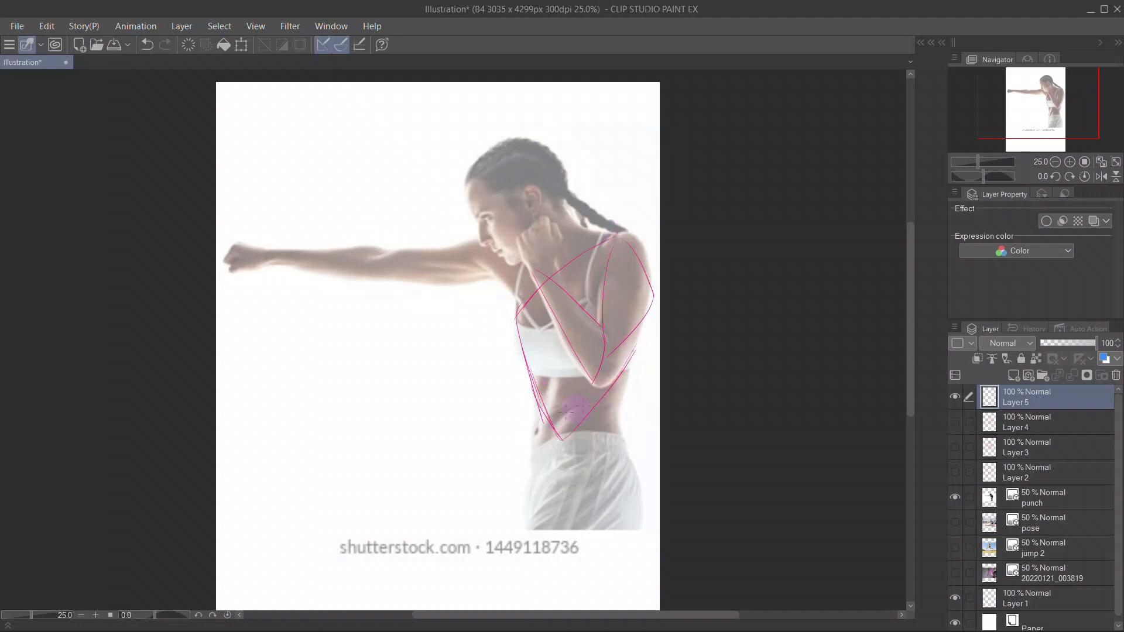
drag(567, 409, 530, 502)
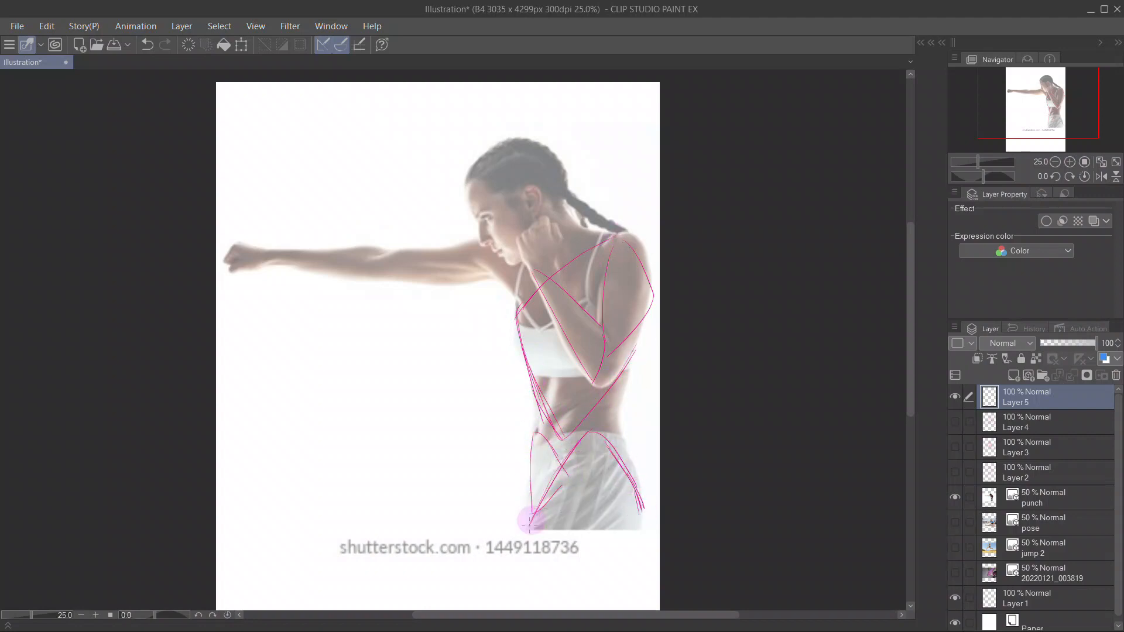
drag(530, 523, 645, 516)
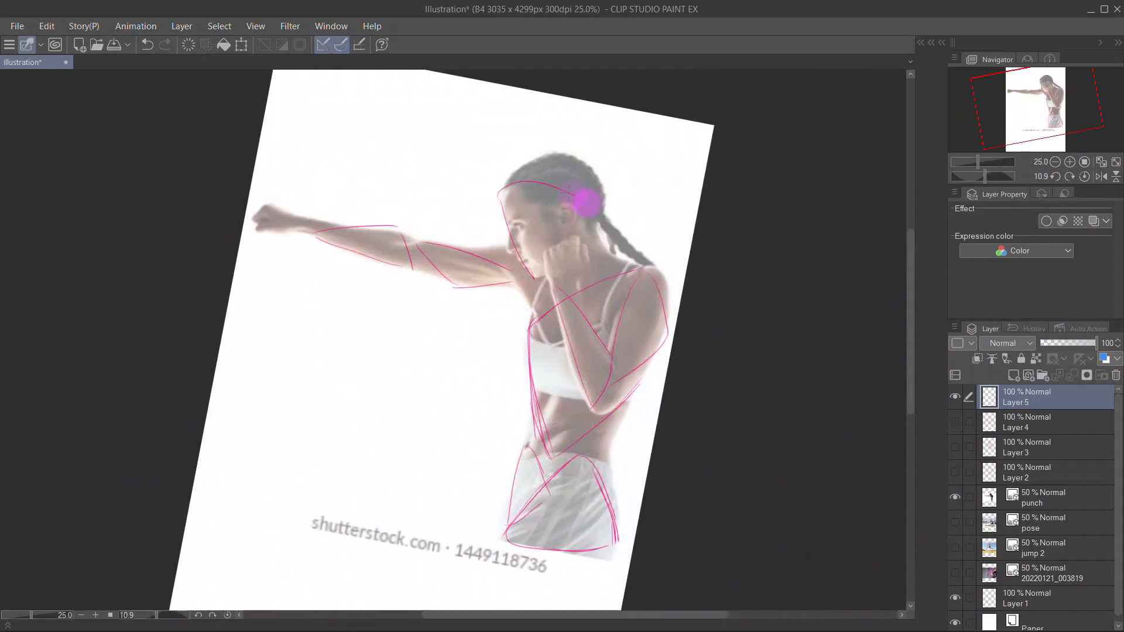
drag(581, 200, 545, 172)
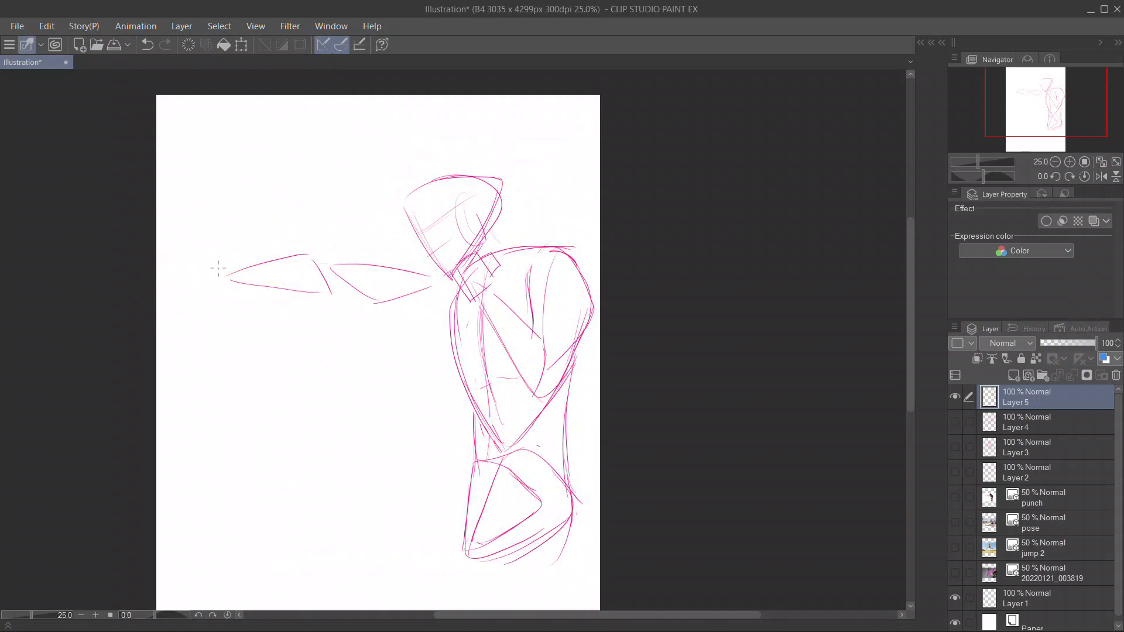
Firm up the extended punching arm of the boxer sketch
drag(229, 257, 209, 294)
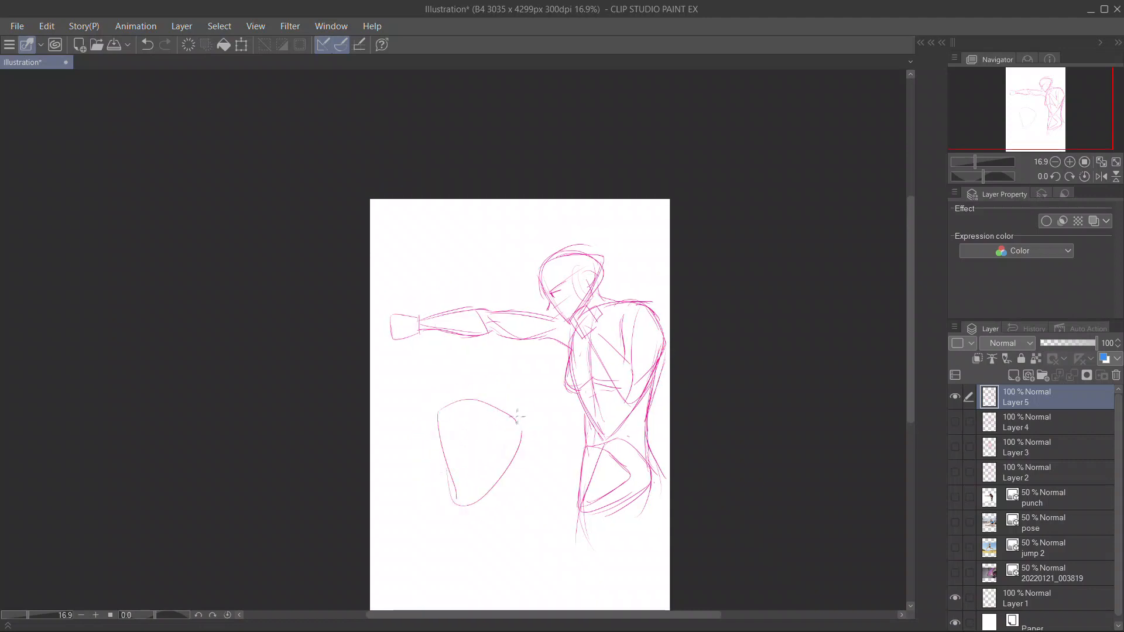
Draw a second figure facing the boxer—rounded torso, head, lower body and legs—and refine both
drag(470, 487, 466, 534)
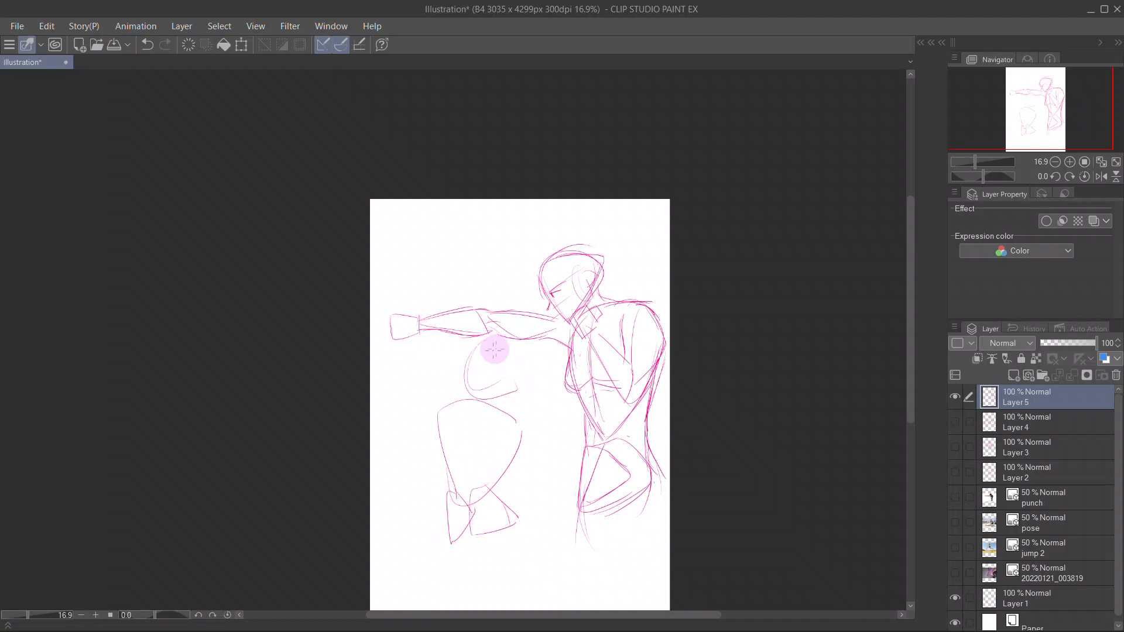
drag(494, 350, 443, 405)
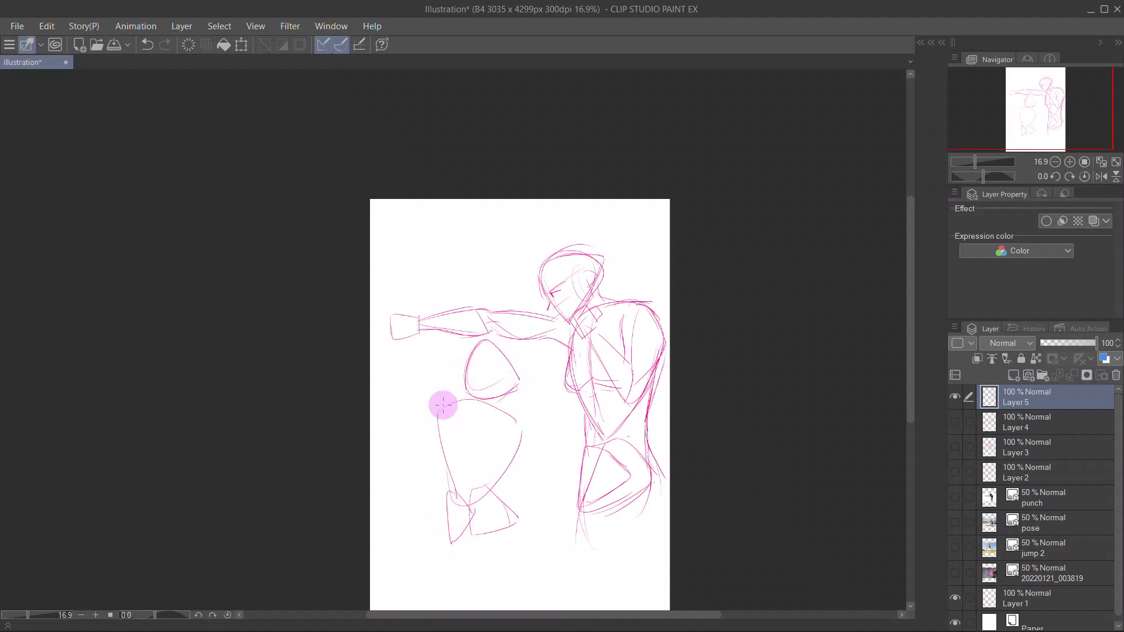
drag(442, 405, 544, 462)
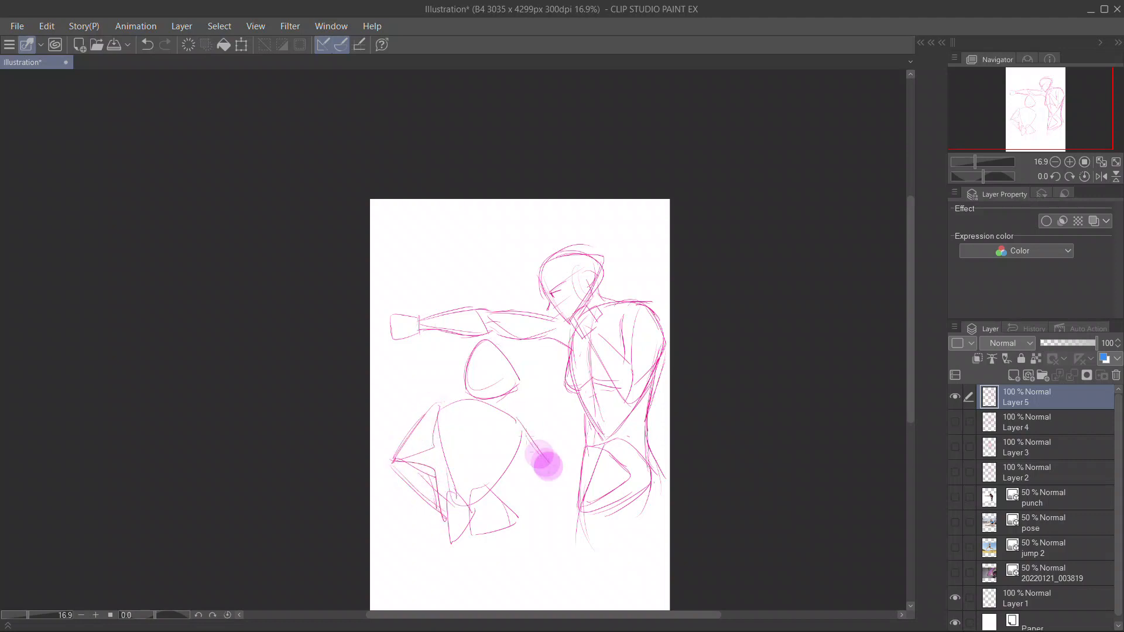
drag(546, 462, 551, 410)
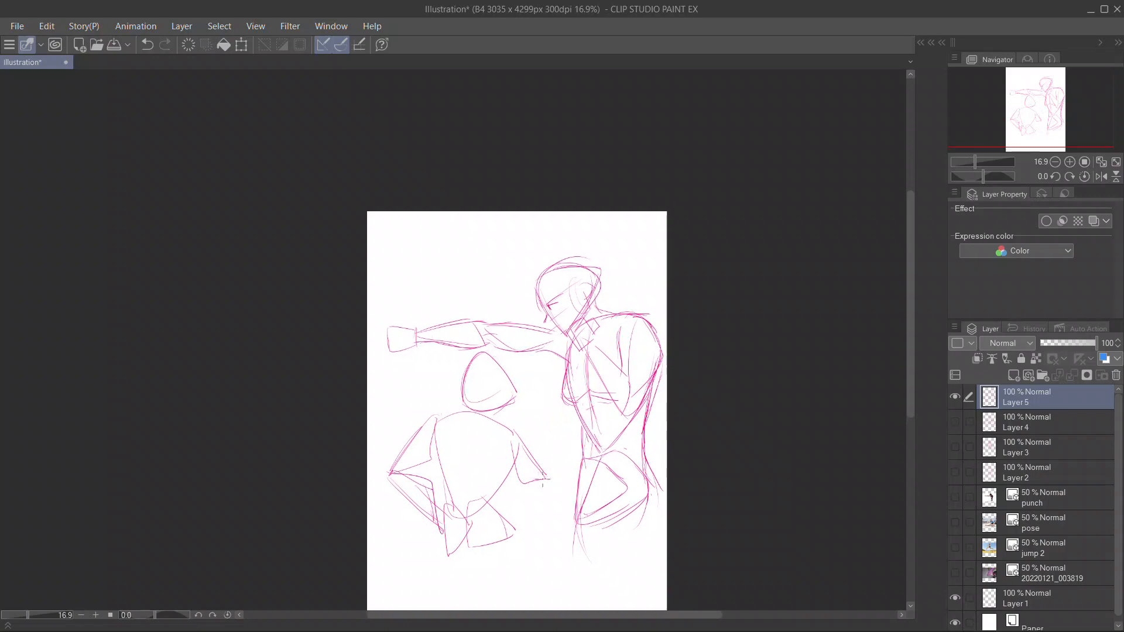
drag(566, 398, 541, 487)
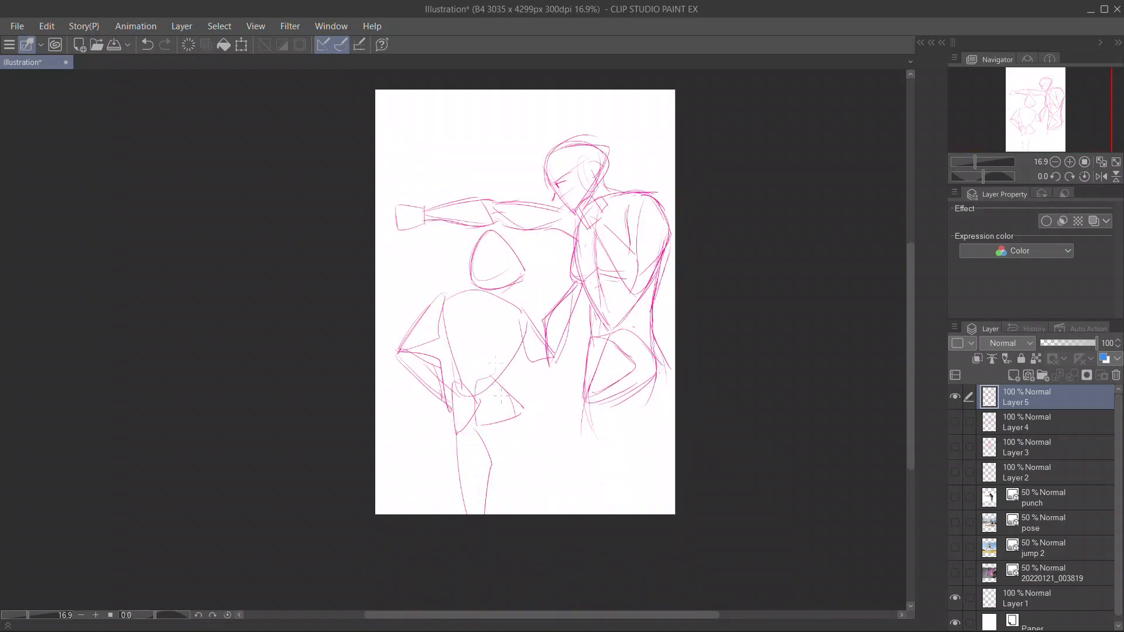
drag(502, 402, 574, 487)
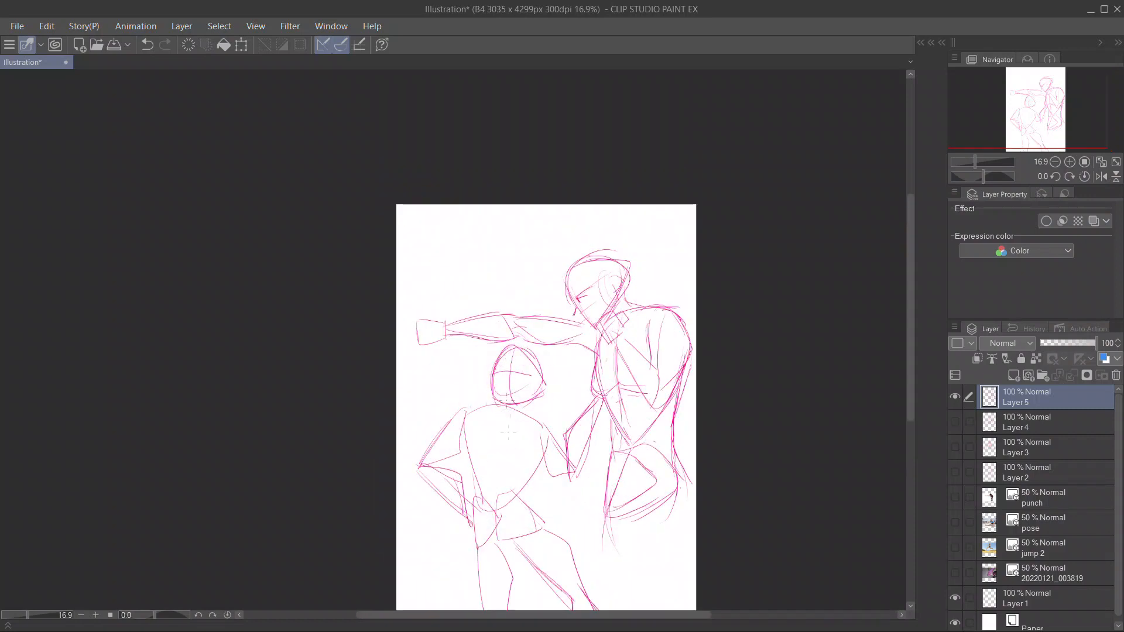
drag(517, 433, 510, 466)
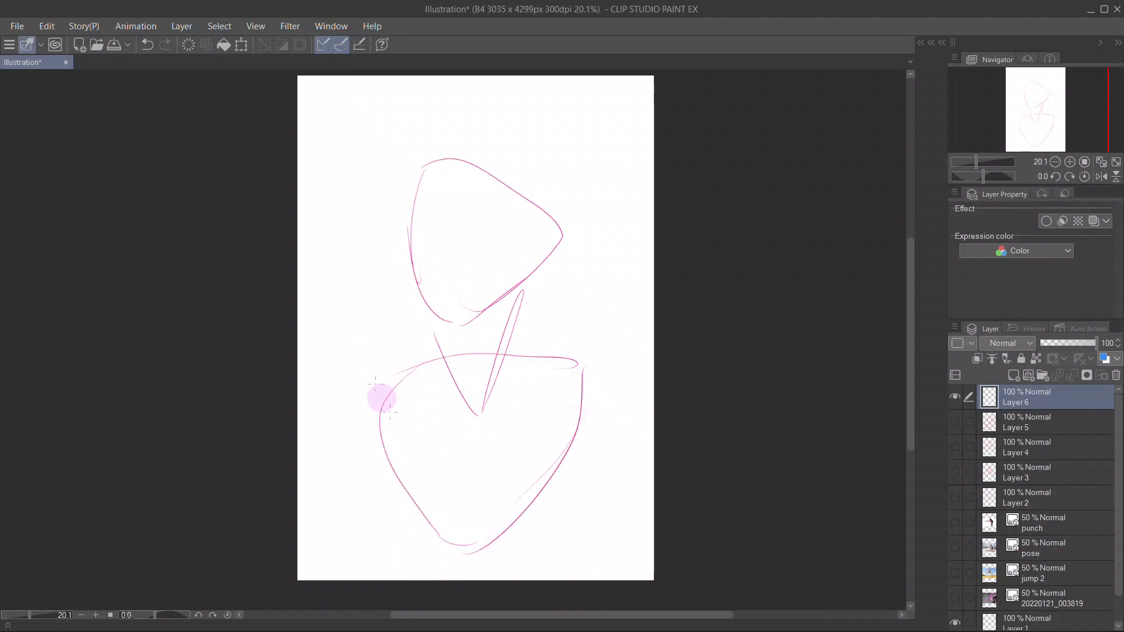
Block in two raised arm shapes and a rounded head between them on Layer 6
drag(379, 400, 484, 113)
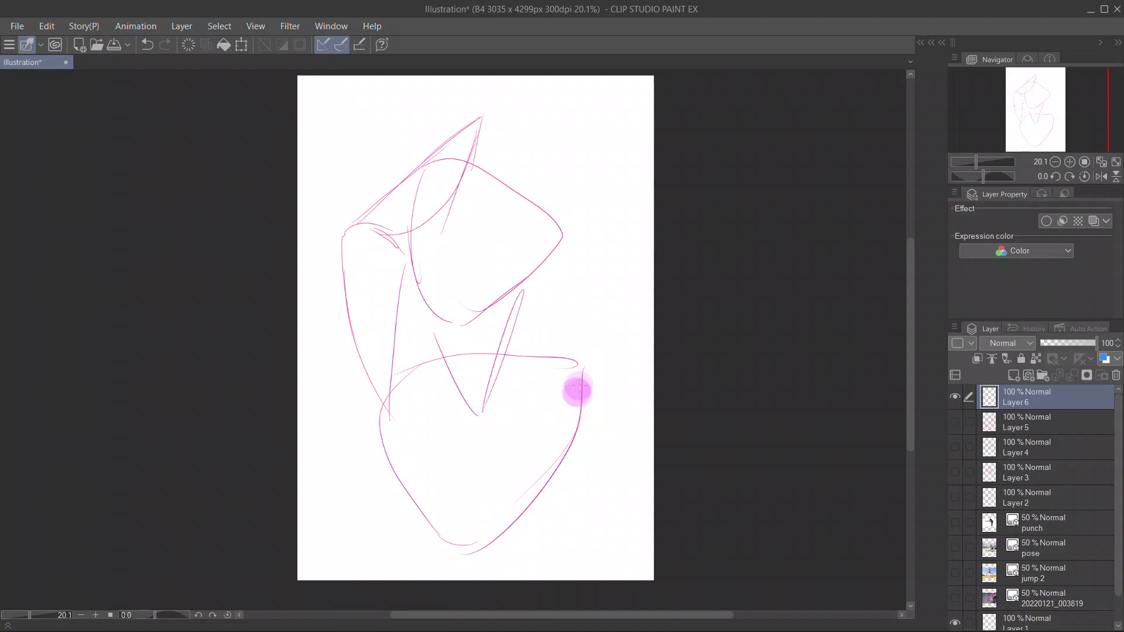
drag(574, 391, 551, 143)
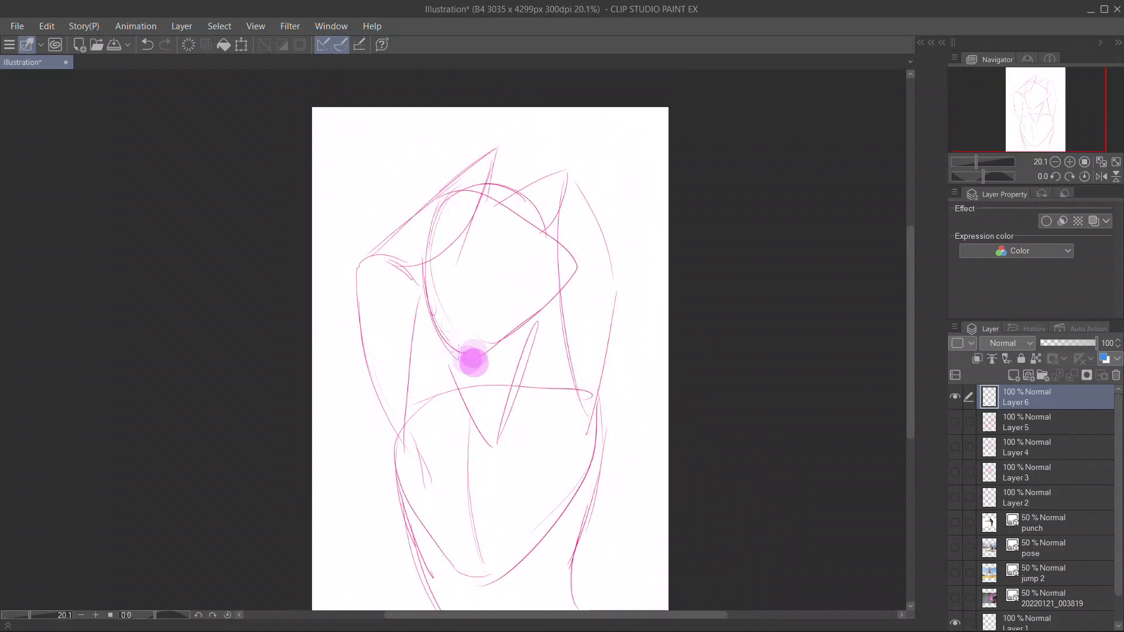
drag(473, 362, 548, 261)
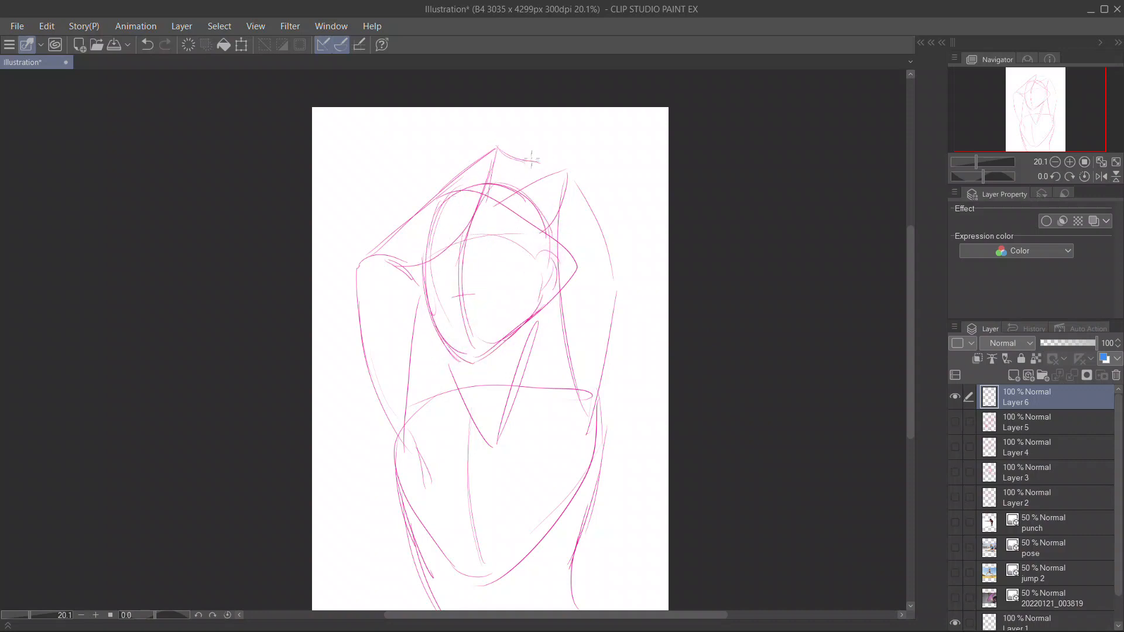
click(435, 371)
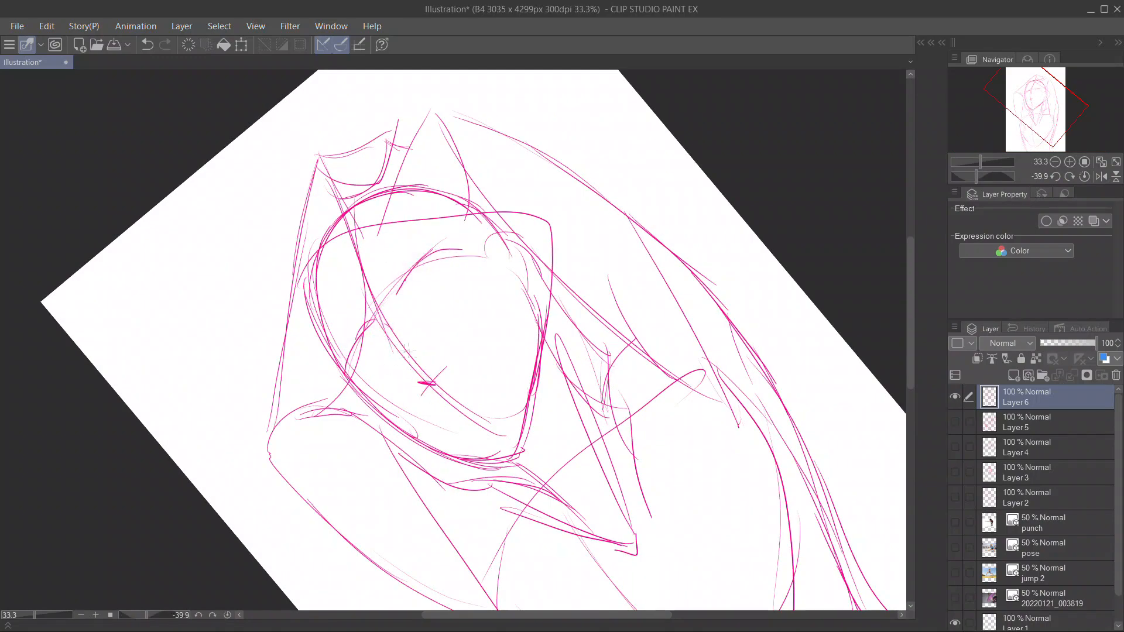
Add facial features, flowing hair, chest contours and refined raised-arm lines to the figure
drag(430, 301, 459, 273)
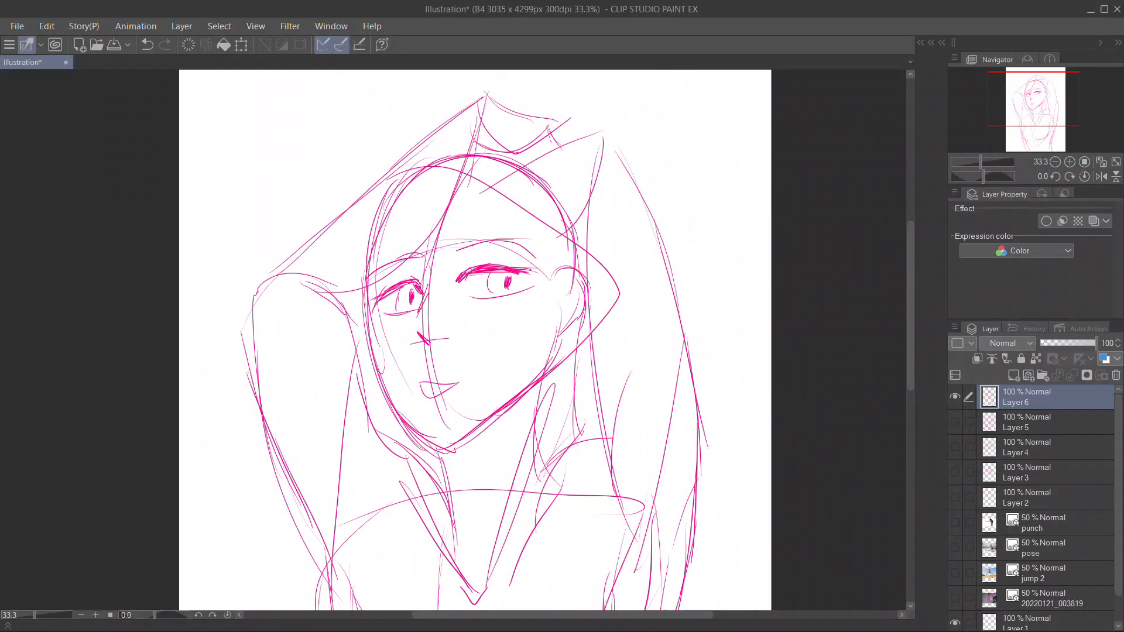
drag(517, 151, 344, 304)
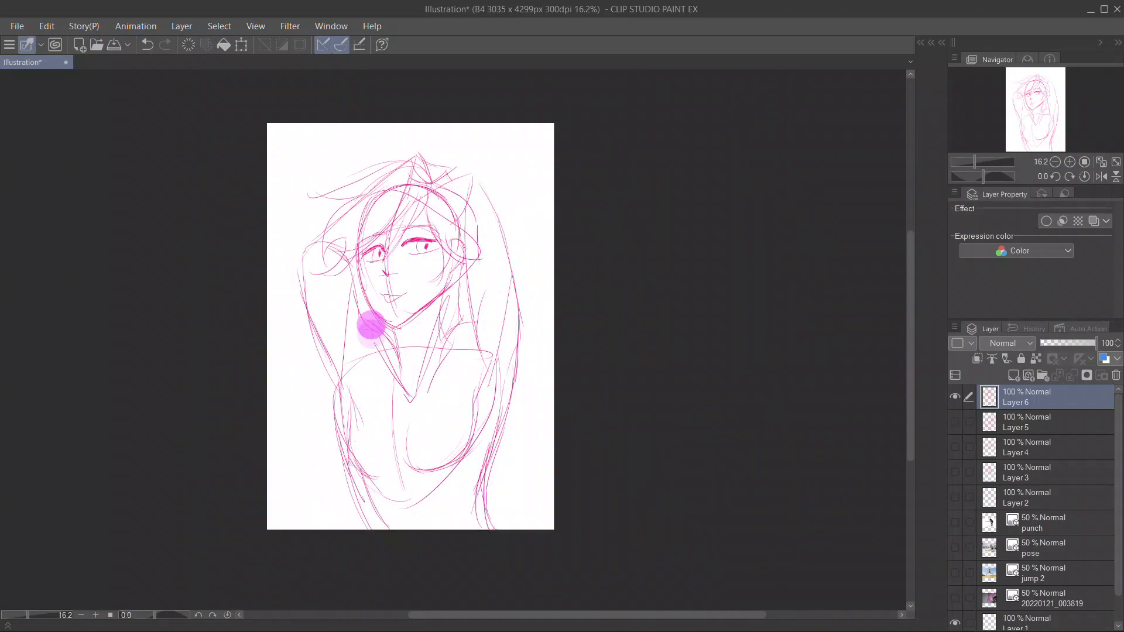
drag(369, 326, 340, 441)
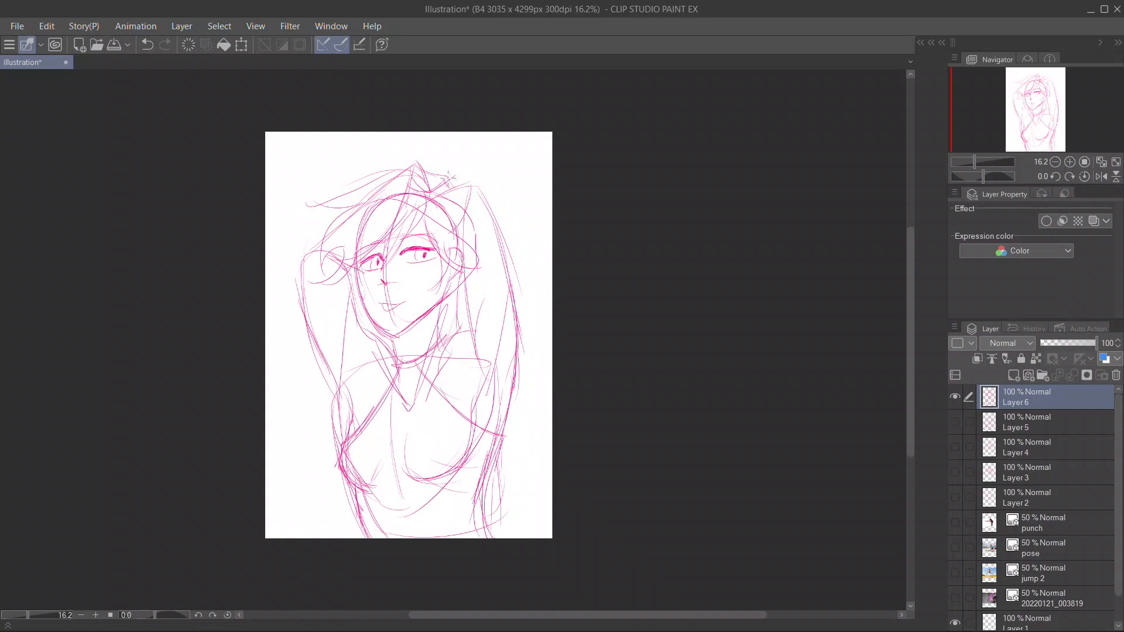
drag(449, 173, 326, 287)
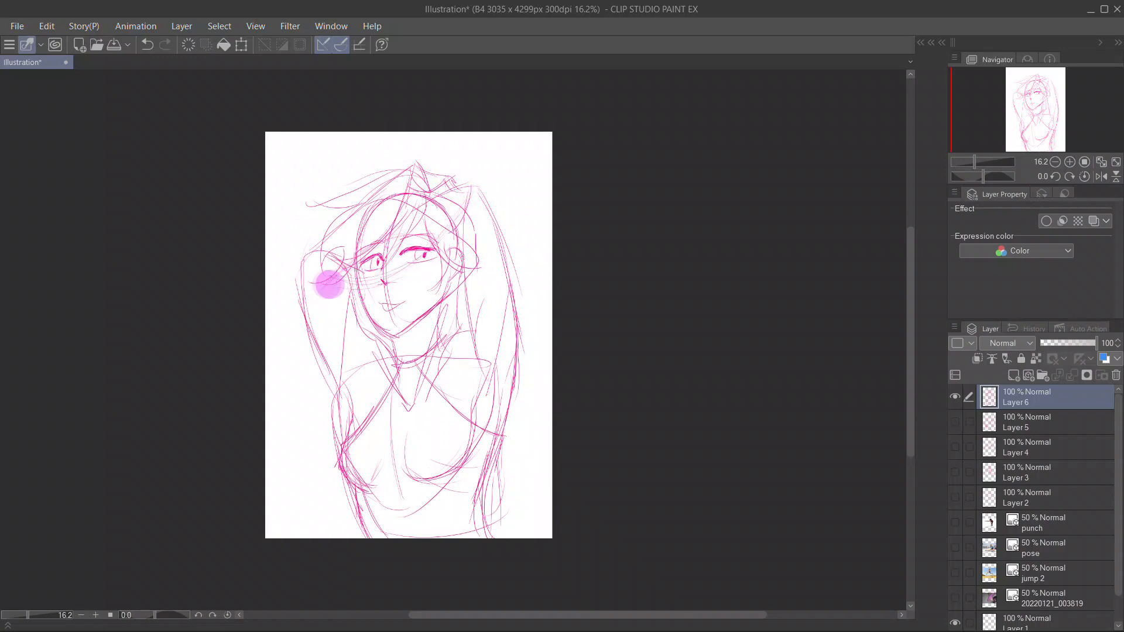
drag(326, 283, 301, 344)
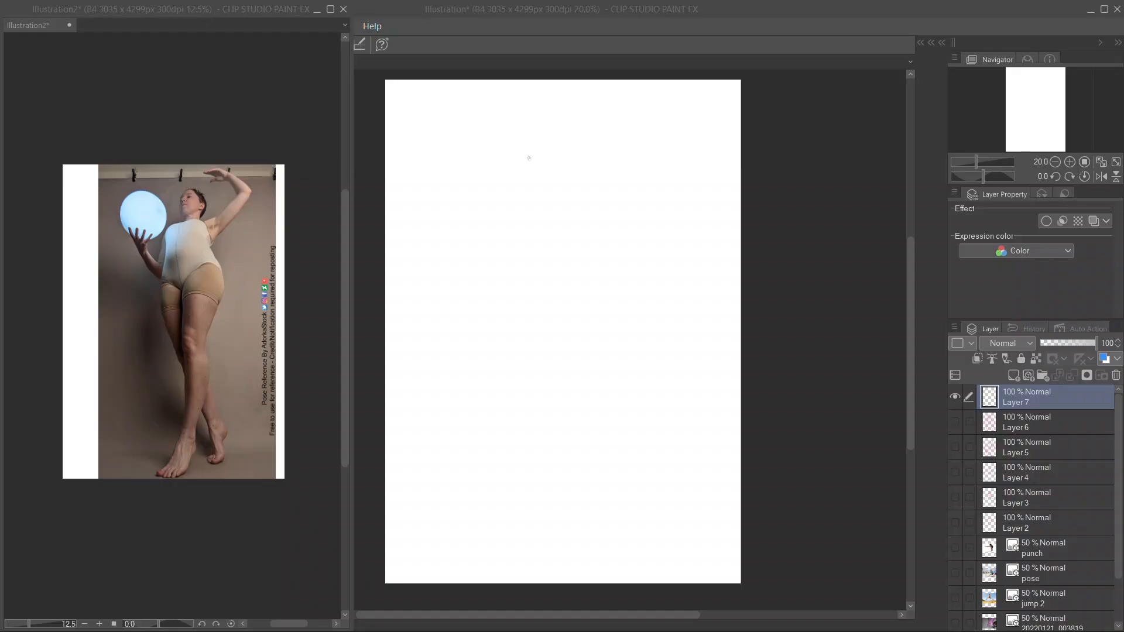
Block in blue torso and leg lines, then the raised upper arm, forearm and hand
drag(527, 129, 574, 419)
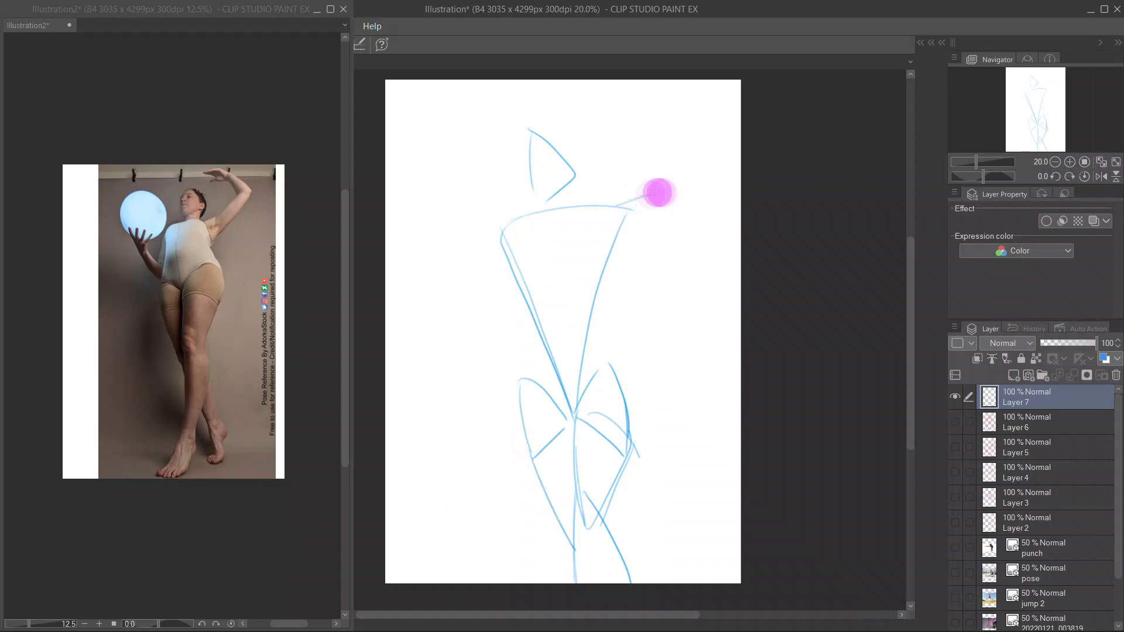
drag(656, 192, 624, 242)
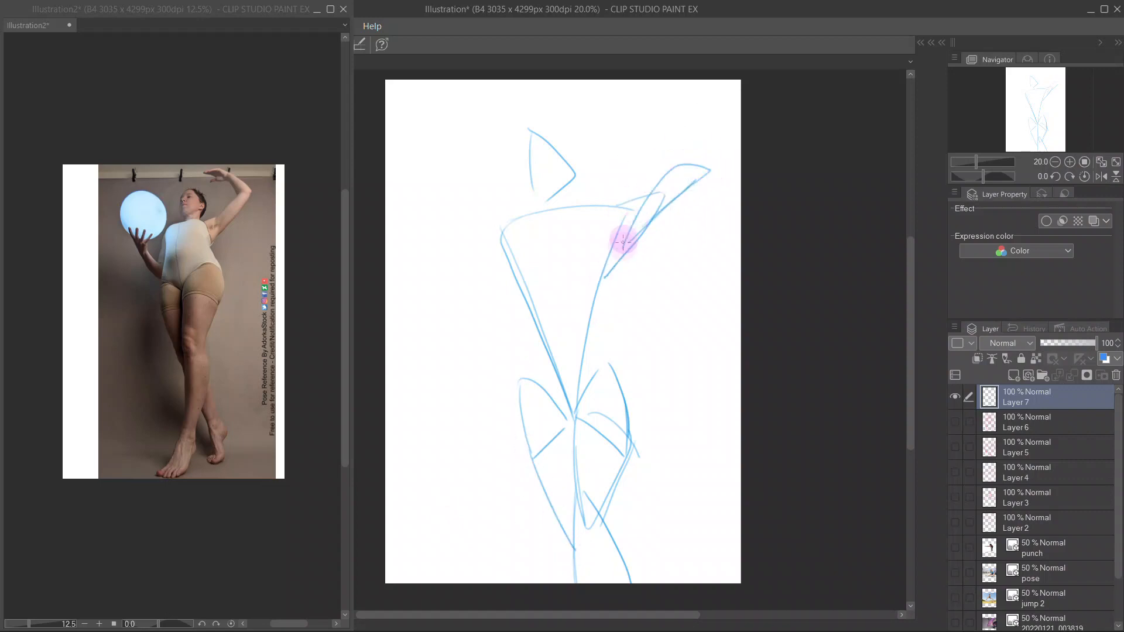
drag(625, 243, 675, 93)
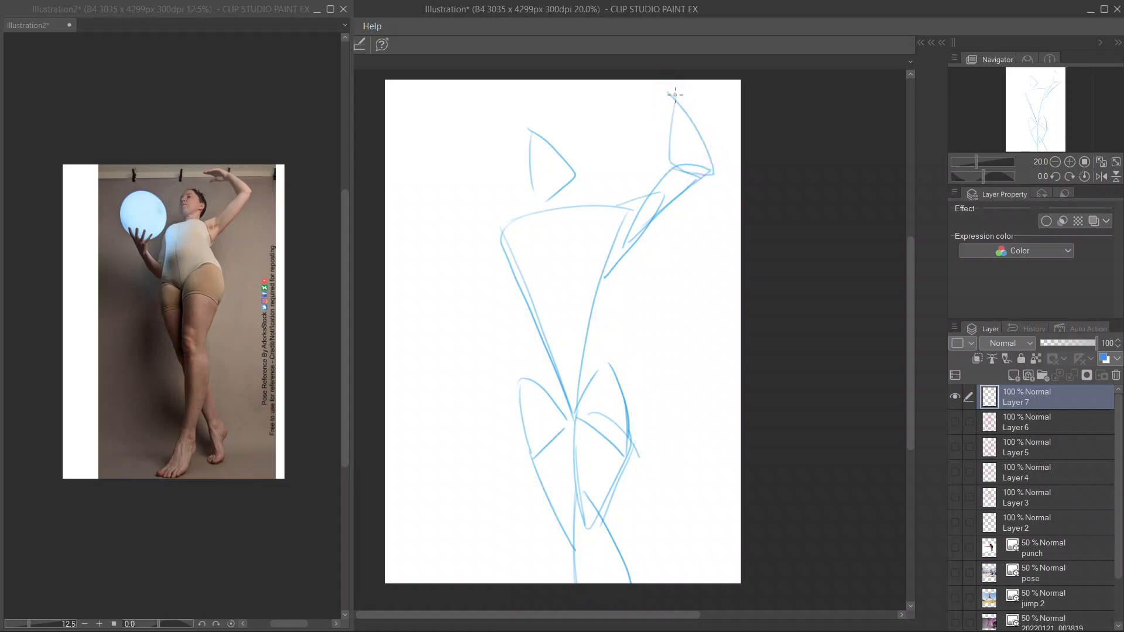
mouse_move(465, 440)
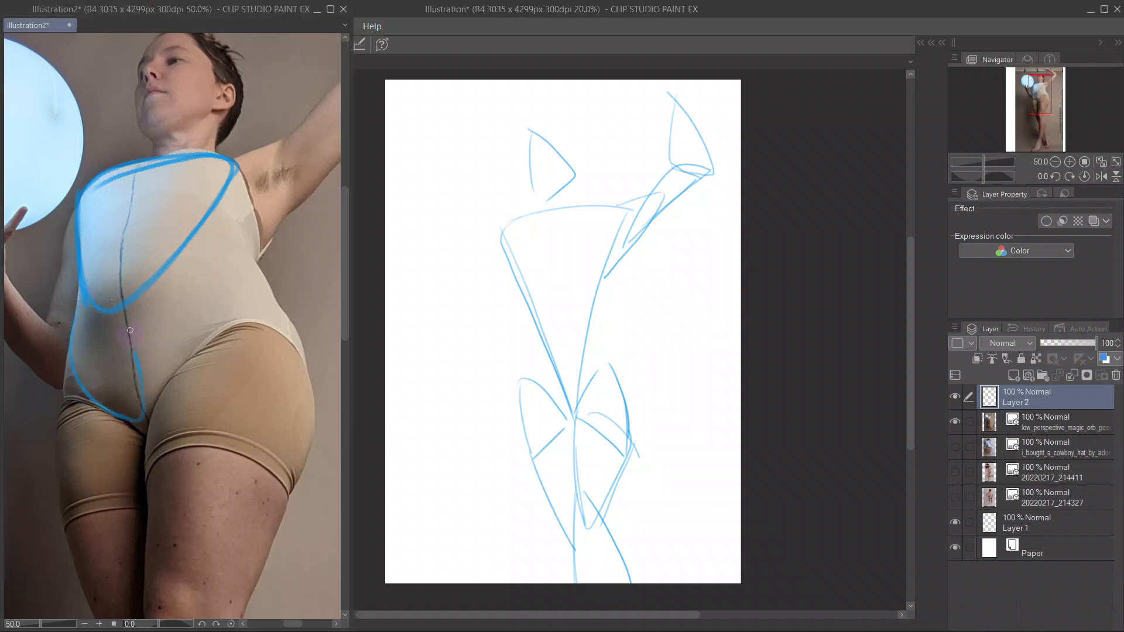
Trace the torso shape directly over the reference photo
drag(128, 330, 139, 398)
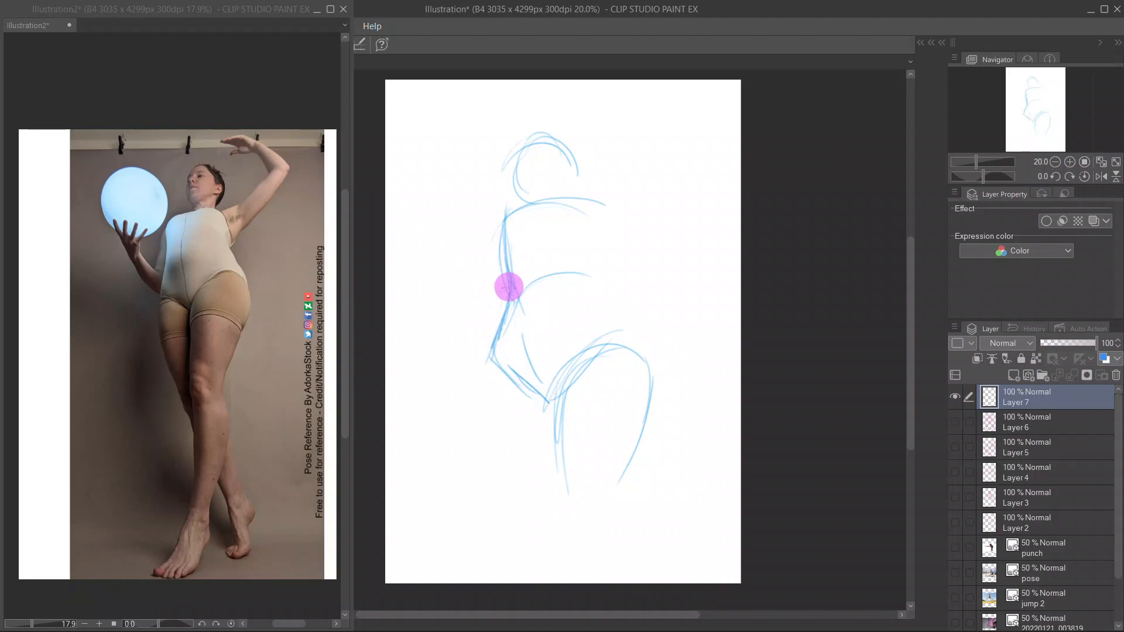
Build up the body contours and sketch both arms with their hands
drag(509, 287, 634, 351)
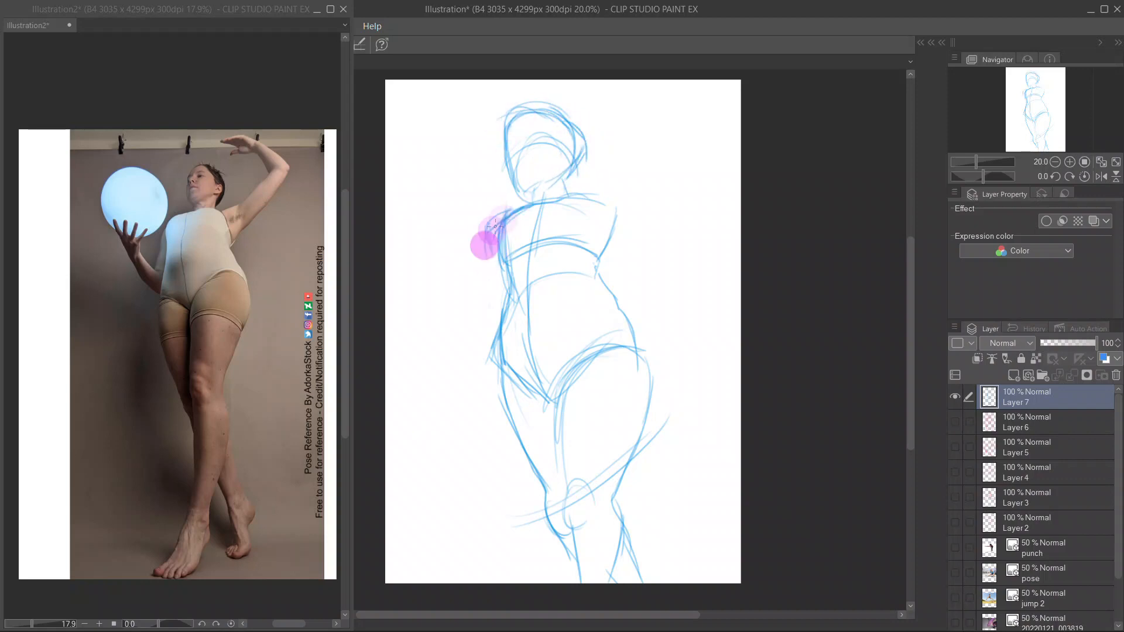
drag(494, 226, 409, 234)
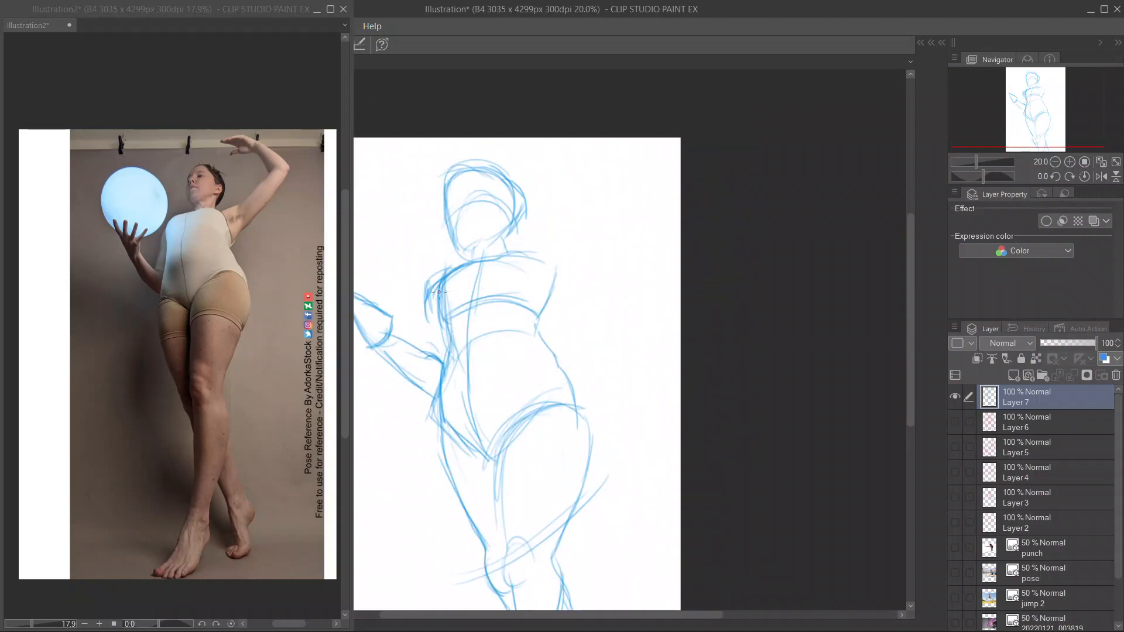
drag(560, 226, 602, 169)
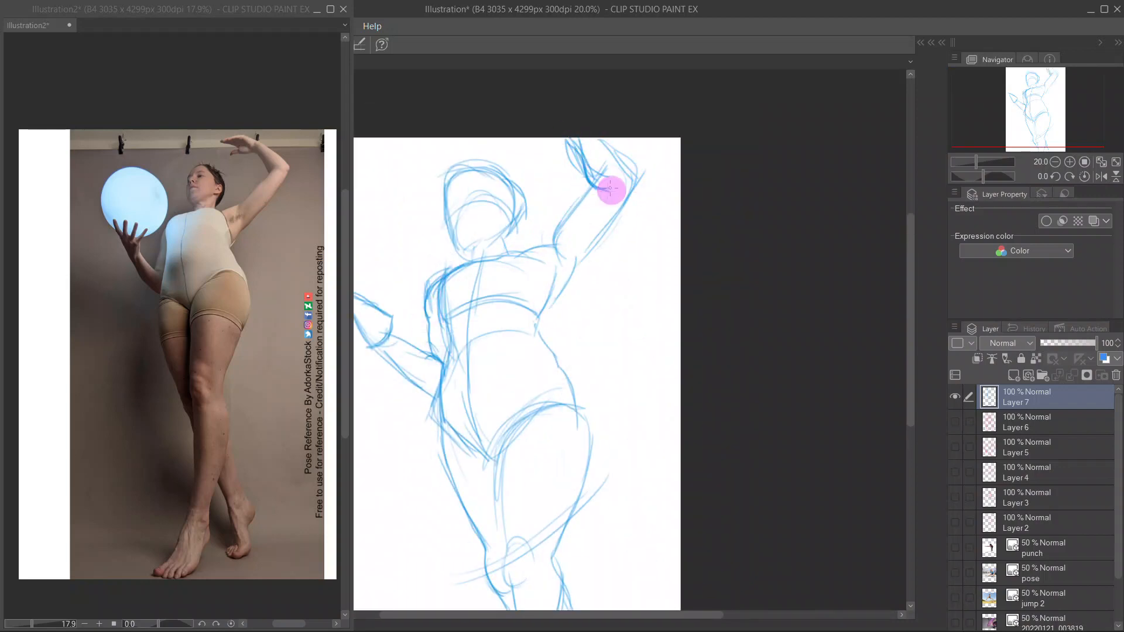
drag(611, 188, 552, 327)
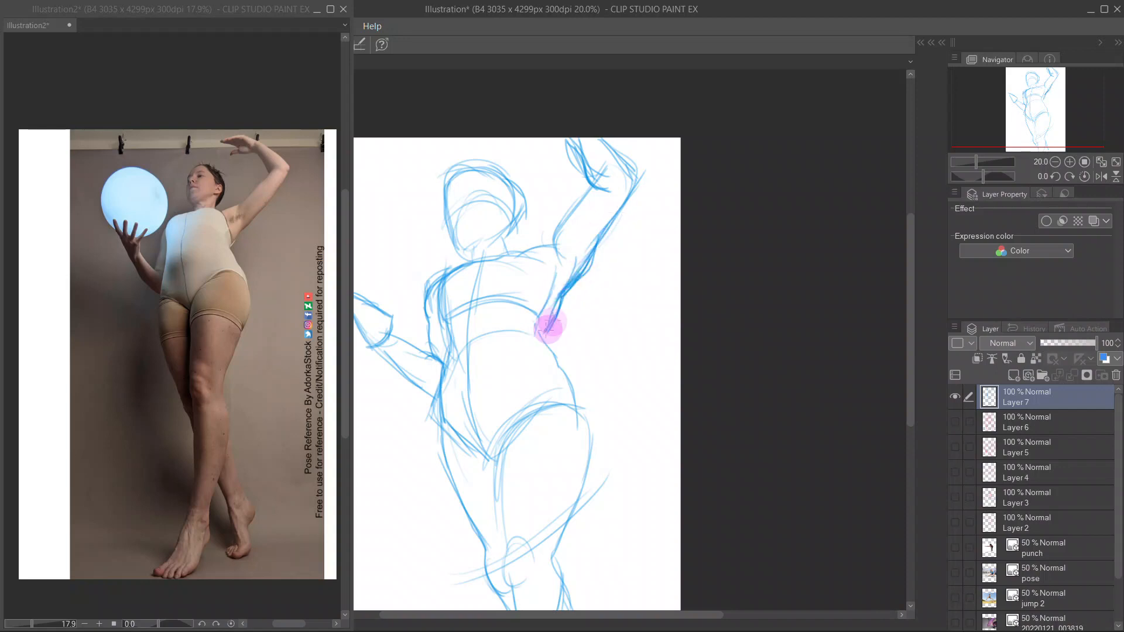
drag(551, 326, 502, 541)
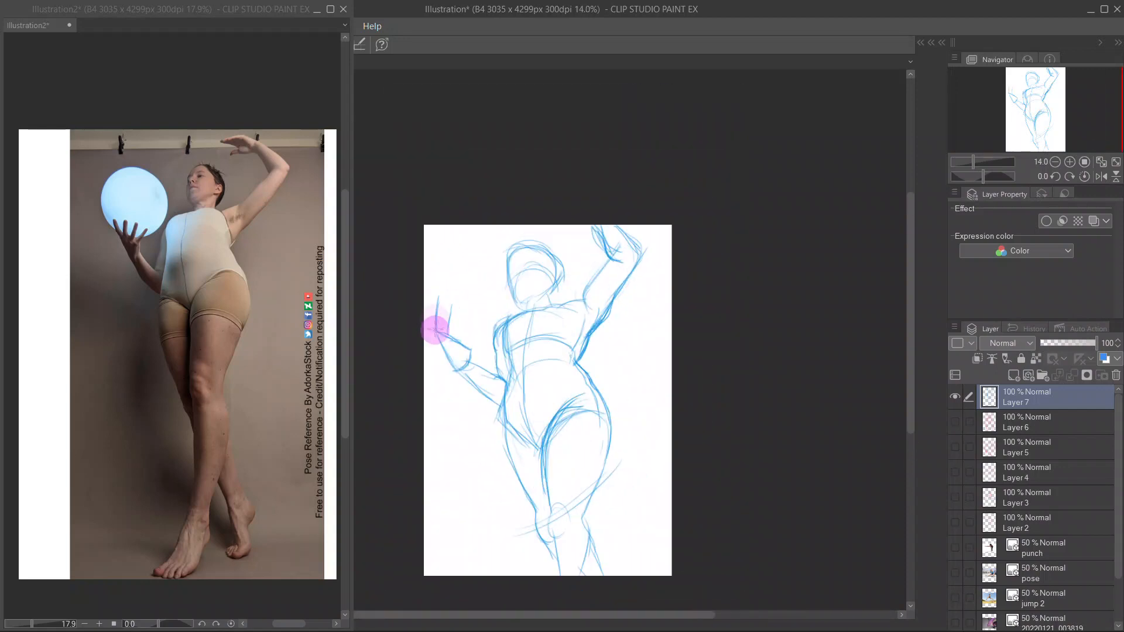
drag(441, 331, 466, 359)
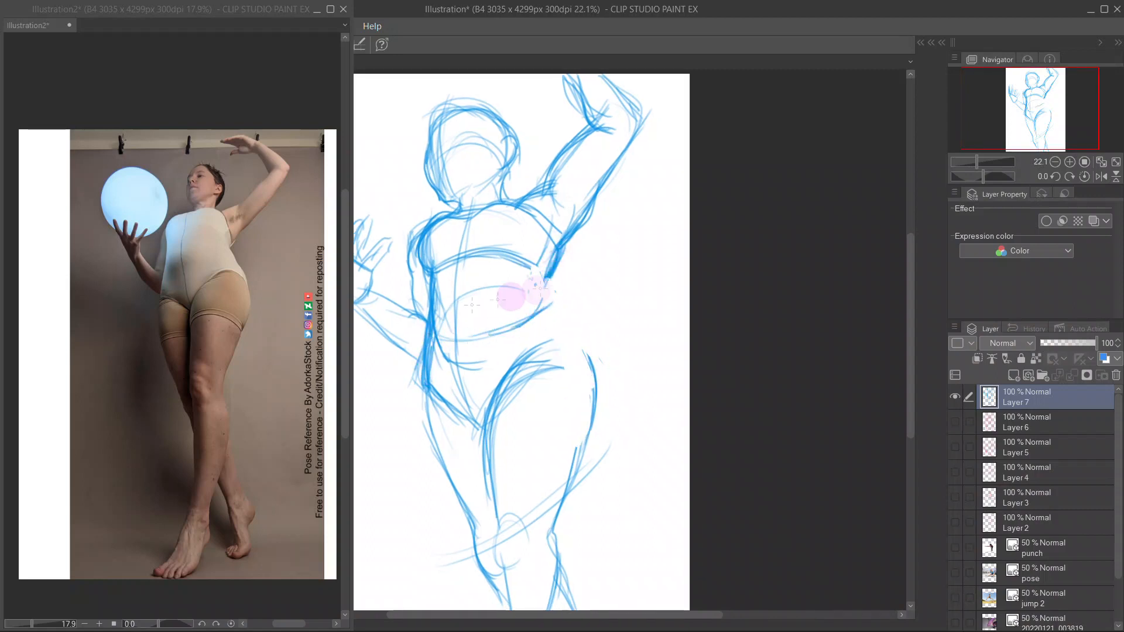
Refine the waist curve, add a hip line and strengthen the pelvis and leg lines
drag(473, 294, 541, 312)
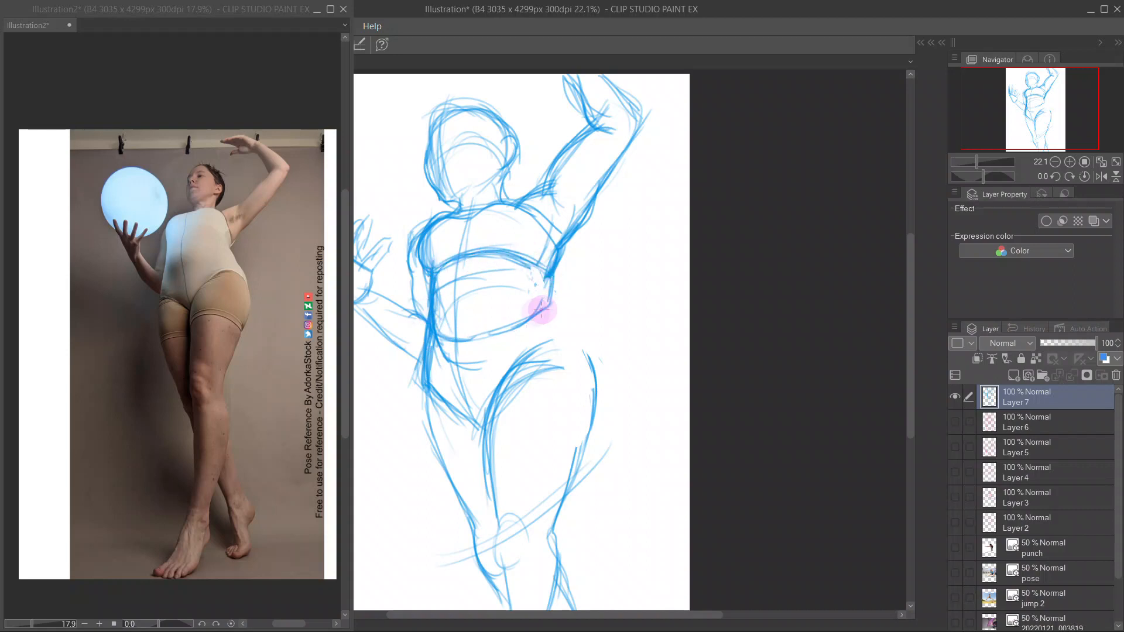
drag(545, 311, 563, 494)
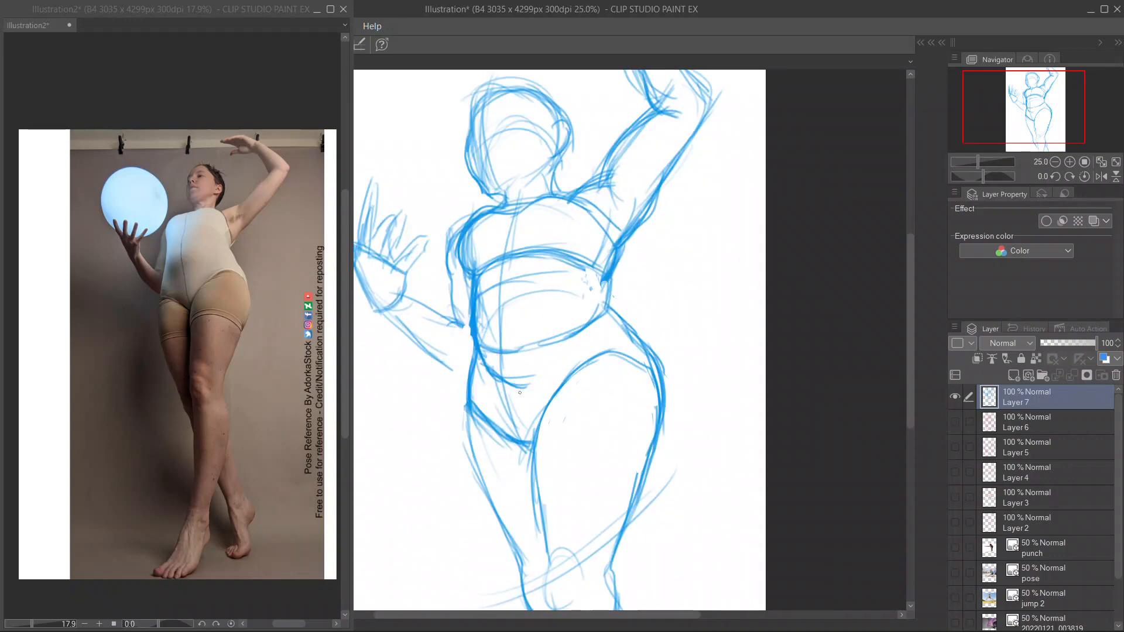
drag(516, 260, 580, 254)
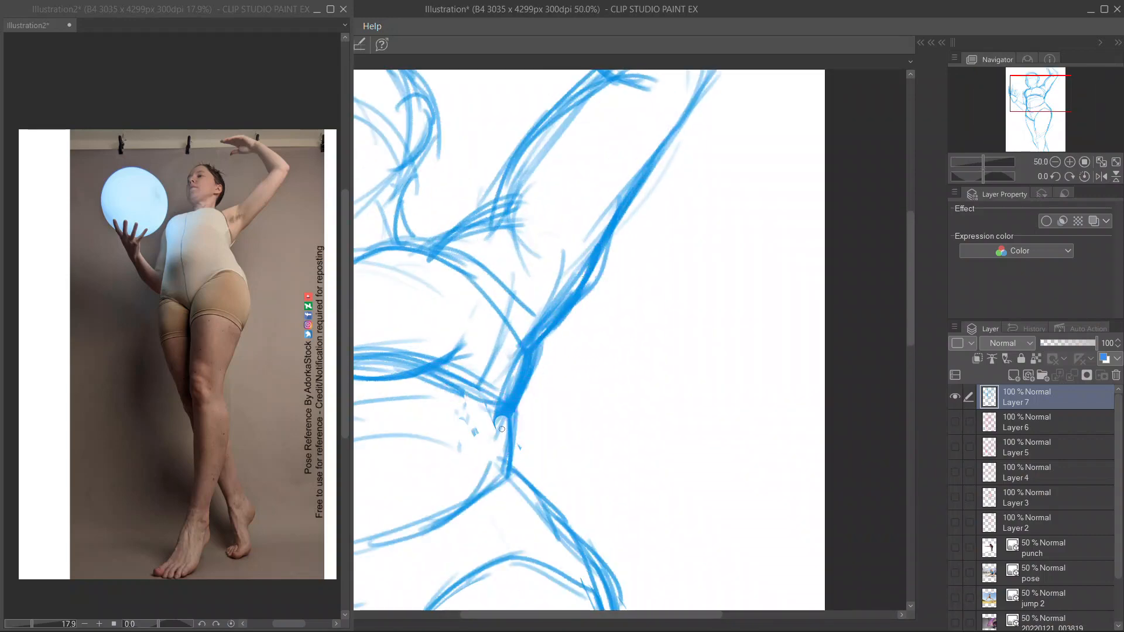
scroll(down, 3)
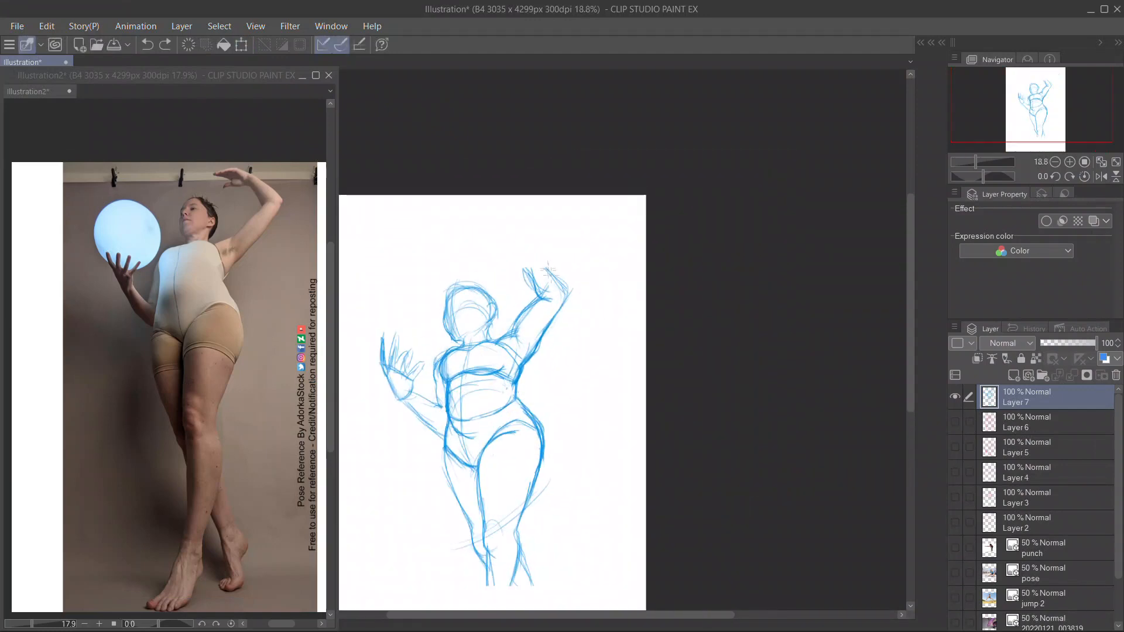
Sketch the raised hand with fingers above the head and redraw the head outline
drag(545, 280, 523, 230)
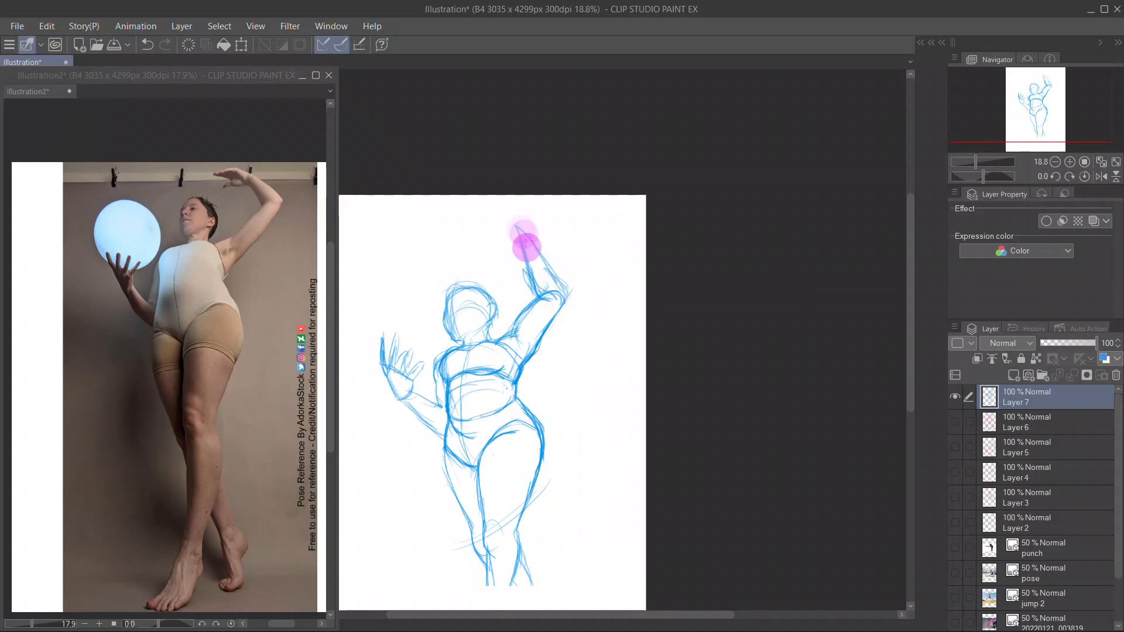
drag(527, 243, 484, 219)
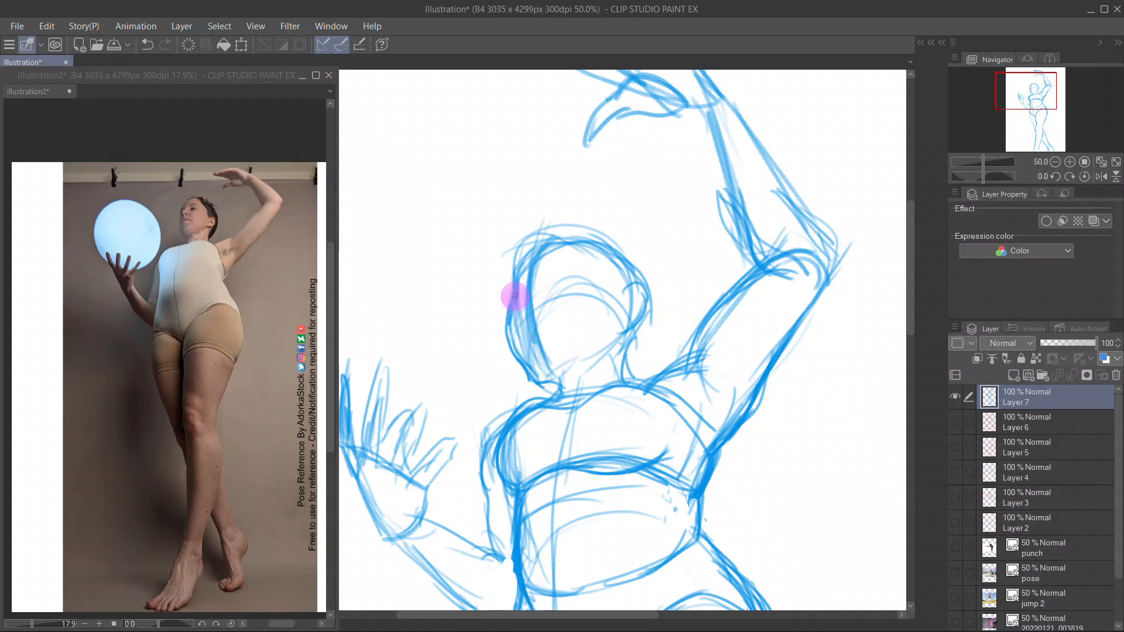
drag(516, 296, 515, 372)
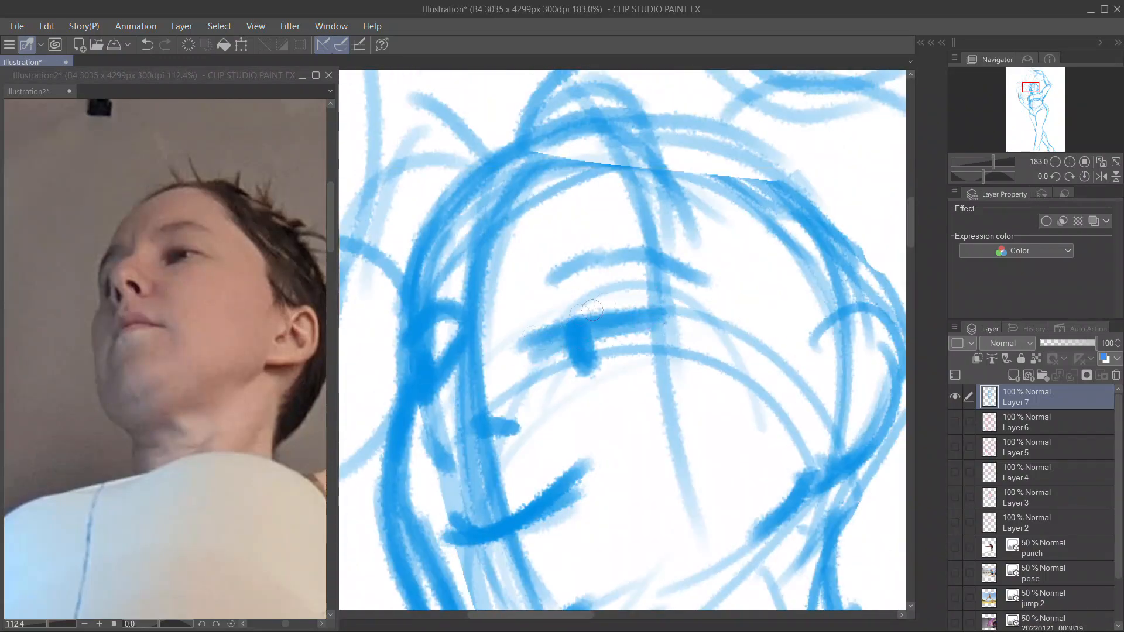
Draw the eyes on the figure's face
drag(588, 308, 609, 423)
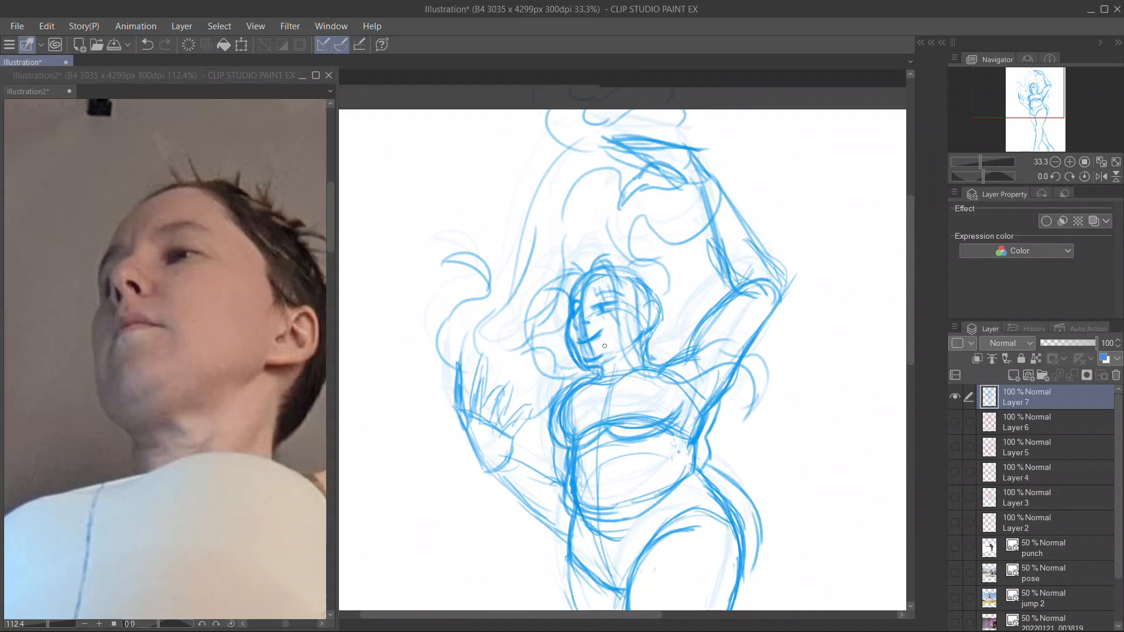
scroll(down, 3)
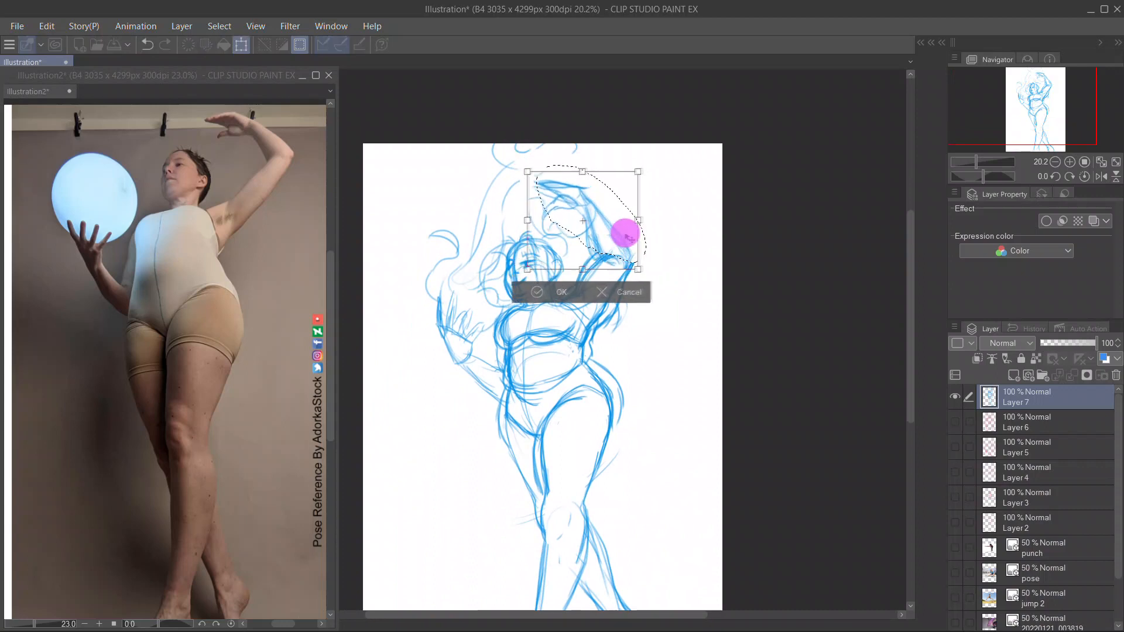
Apply the reshaped raised hand, then draw the lower arm along the waist toward the hip
click(561, 291)
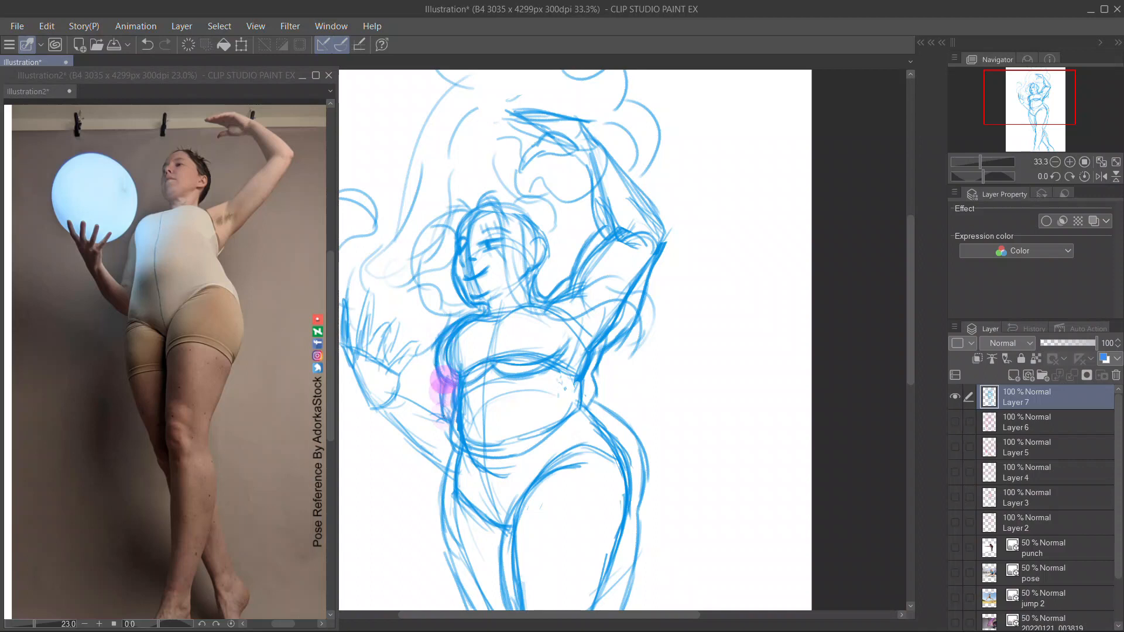
drag(442, 391, 466, 453)
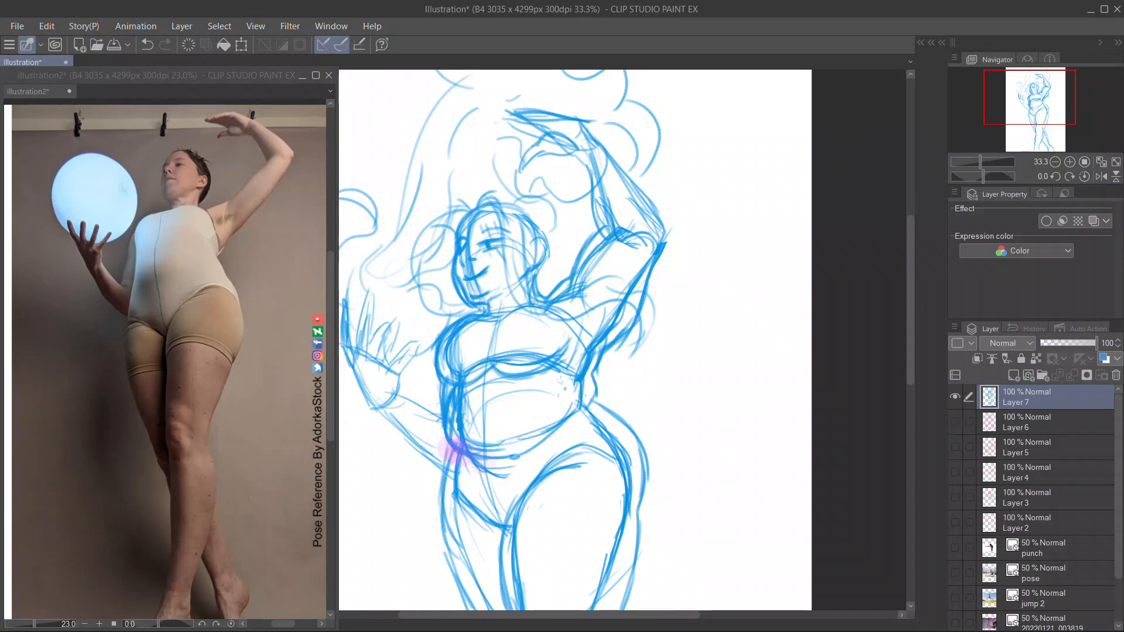
drag(459, 448, 580, 423)
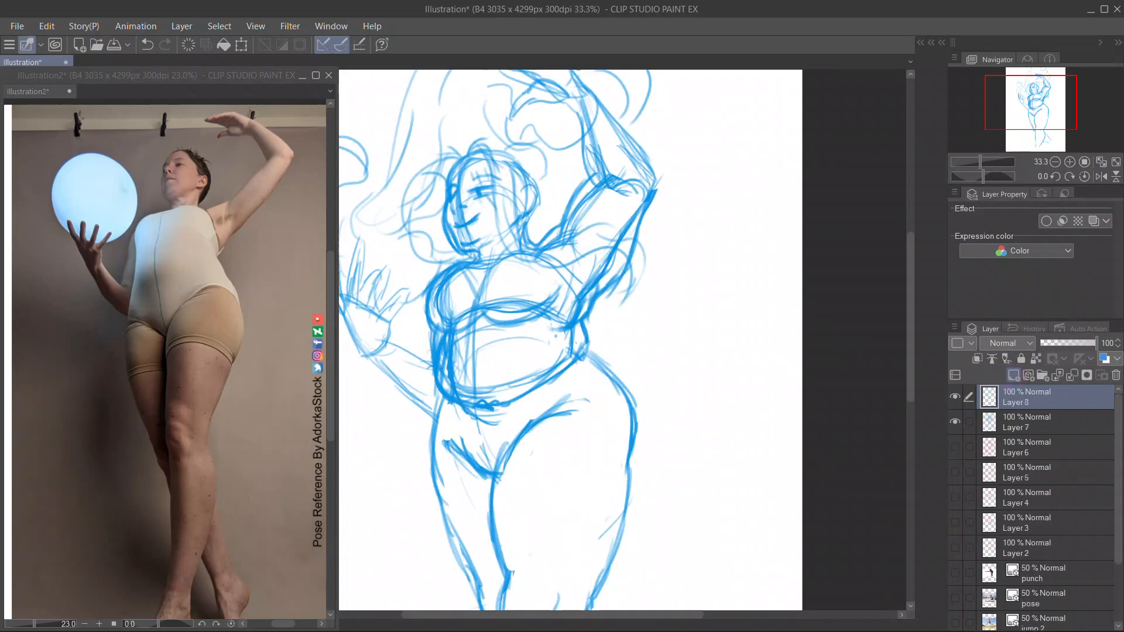
Sketch magenta lines down the torso side, along the waist and across the raised arm
drag(503, 258, 448, 398)
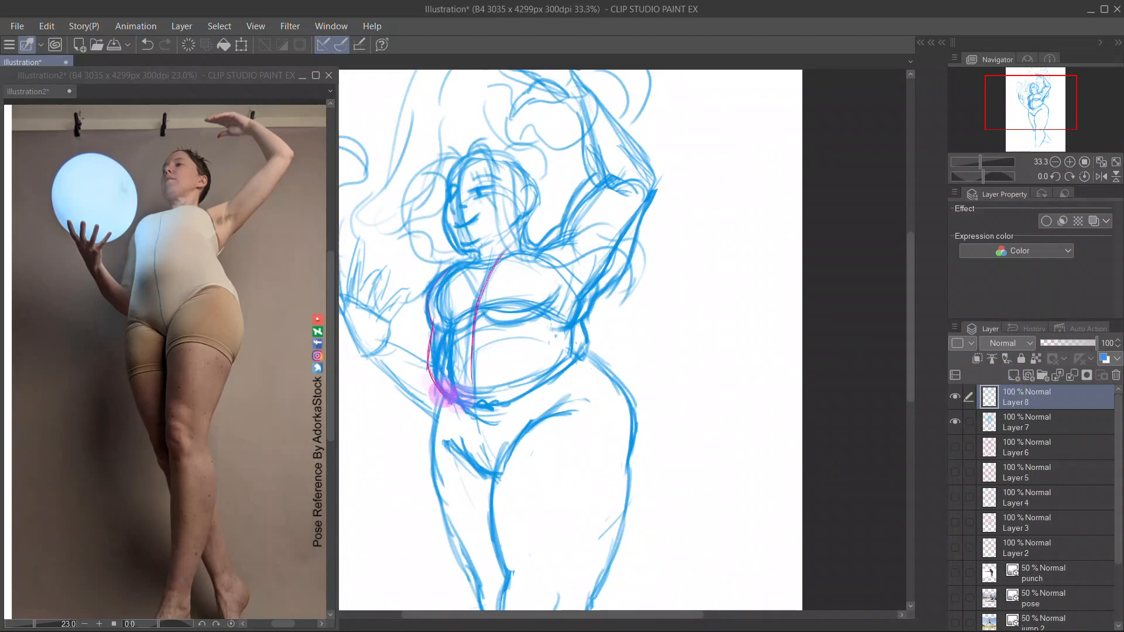
drag(459, 387, 473, 445)
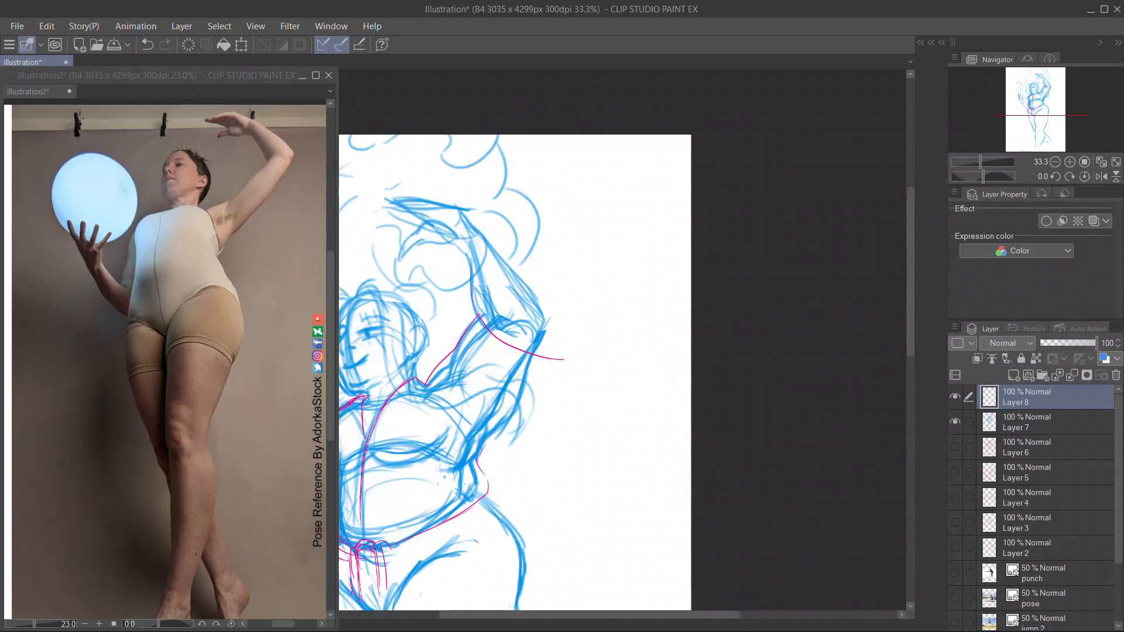
drag(477, 319, 585, 352)
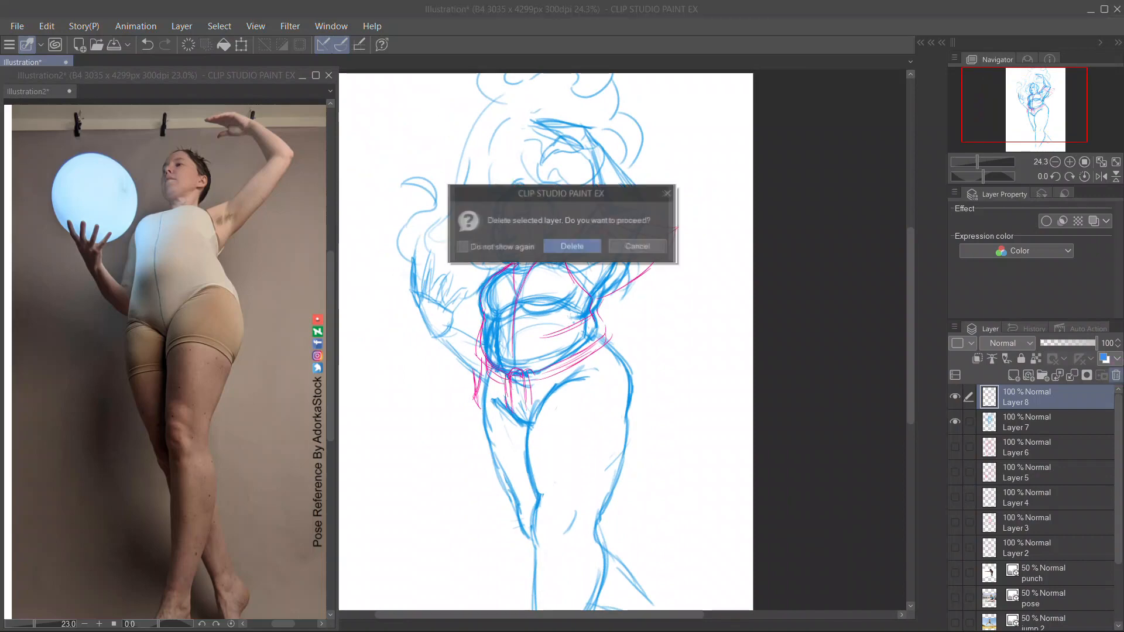
Confirm deleting the layer holding the magenta lines
click(571, 246)
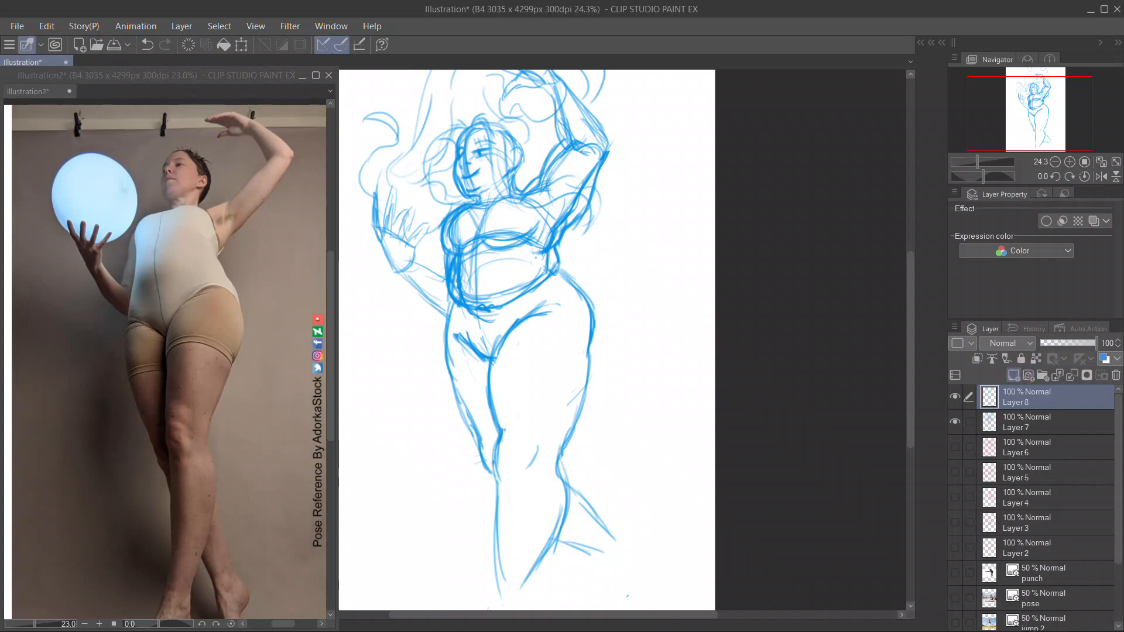
Draw a magenta triangle over the figure's body, then return to the blue sketch layer
drag(459, 315, 566, 257)
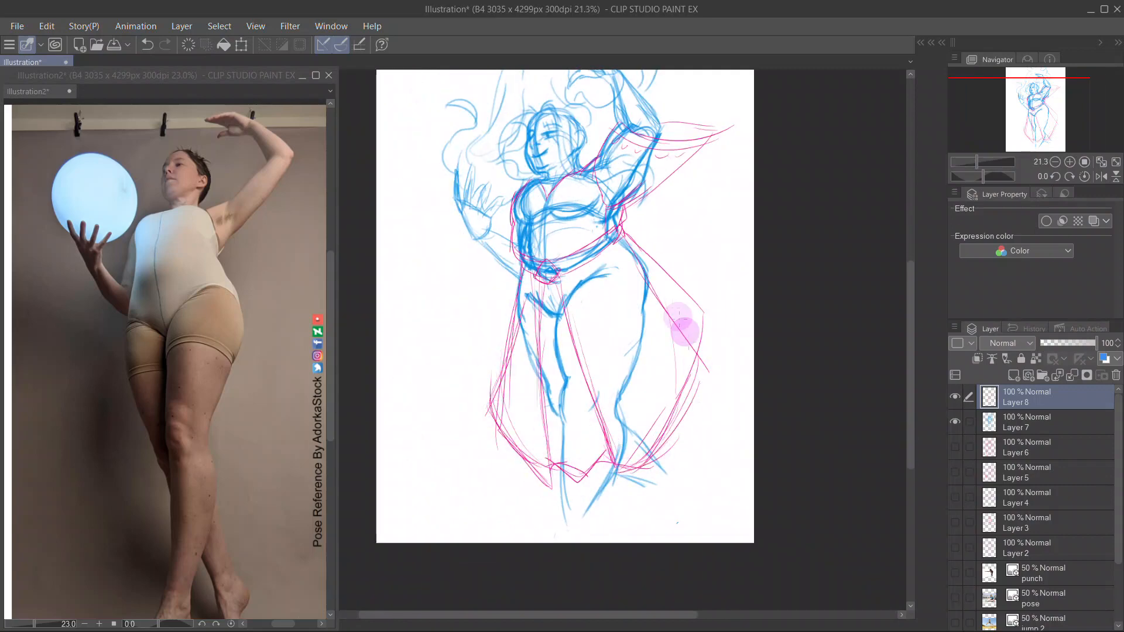
click(1032, 422)
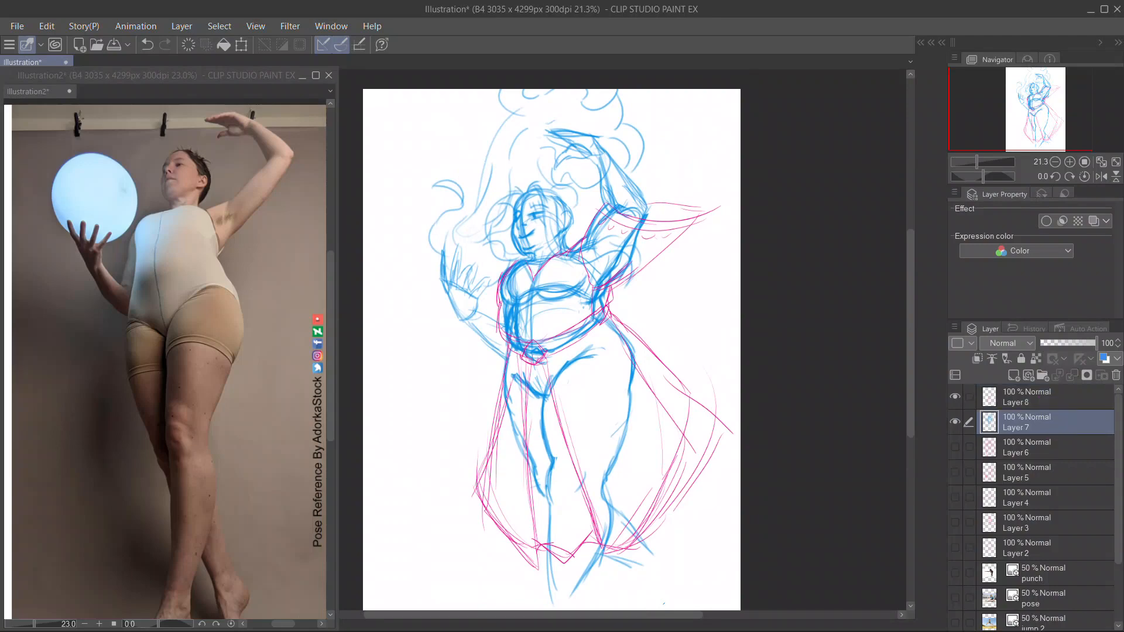